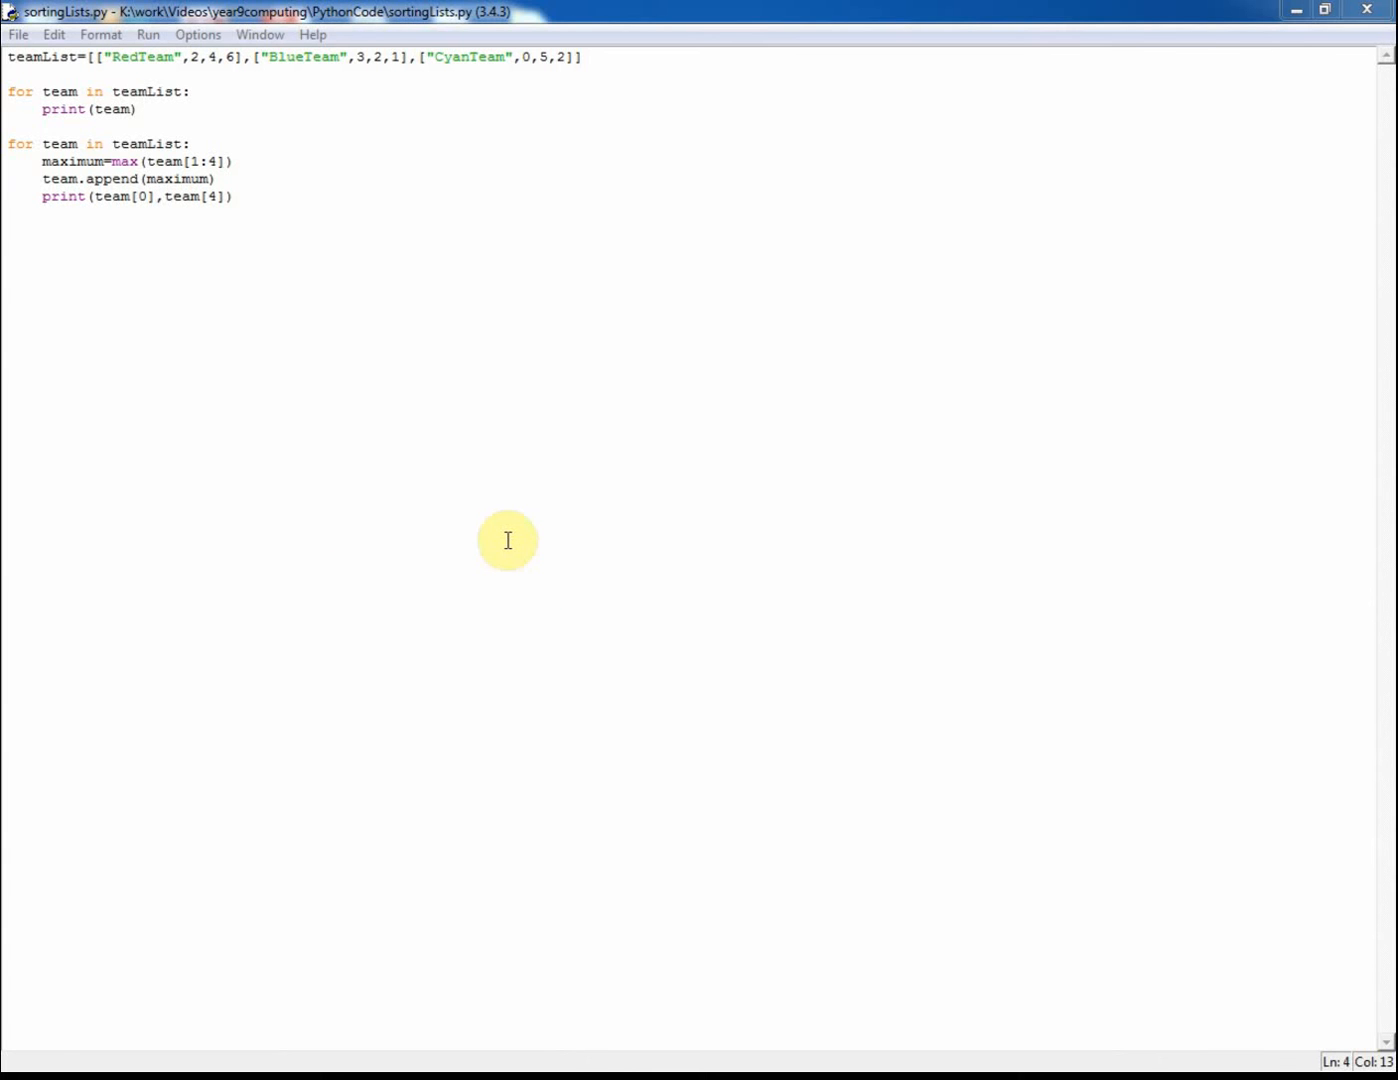
mouse_move(592, 558)
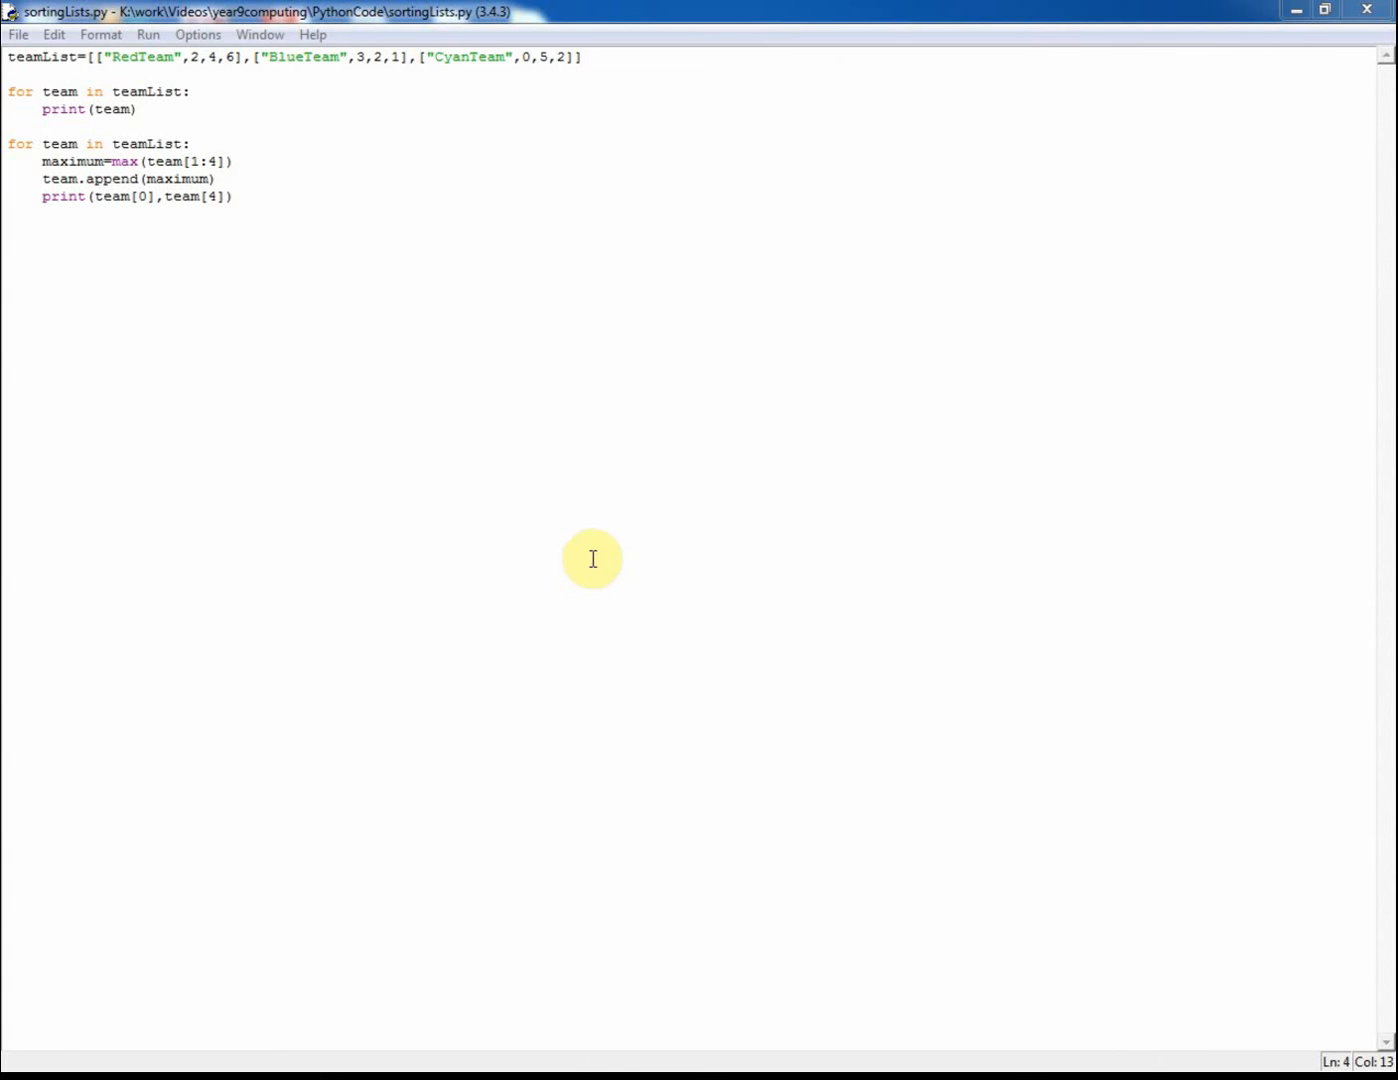
mouse_move(588, 552)
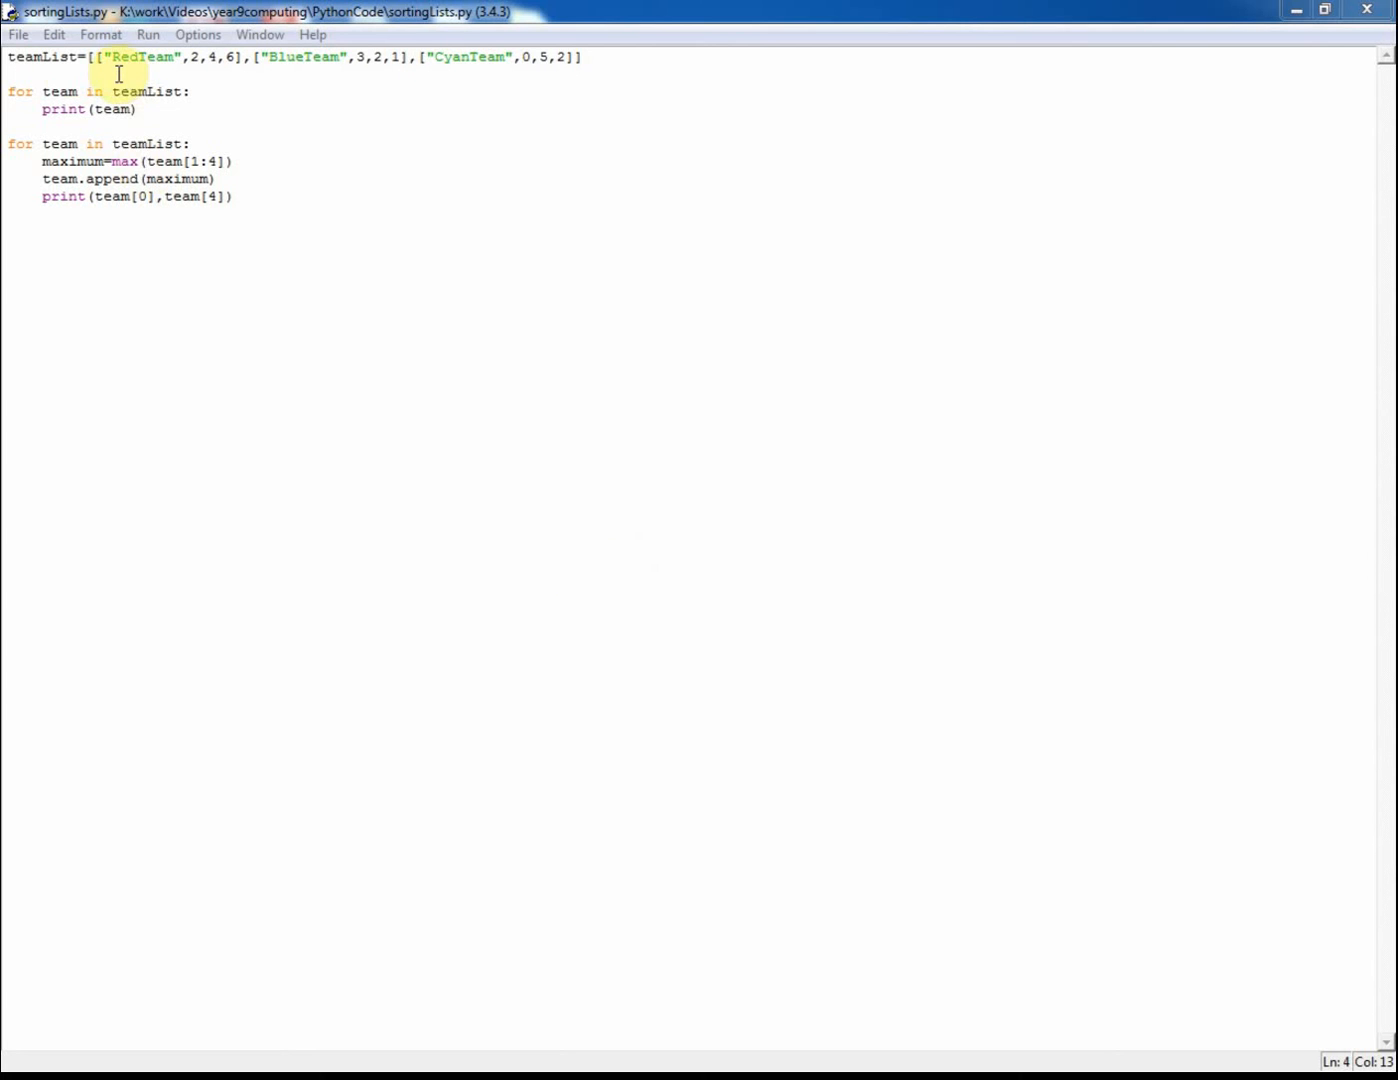
- Review and select parts of the sortingLists.py script in the editor before running it
left_click(600, 56)
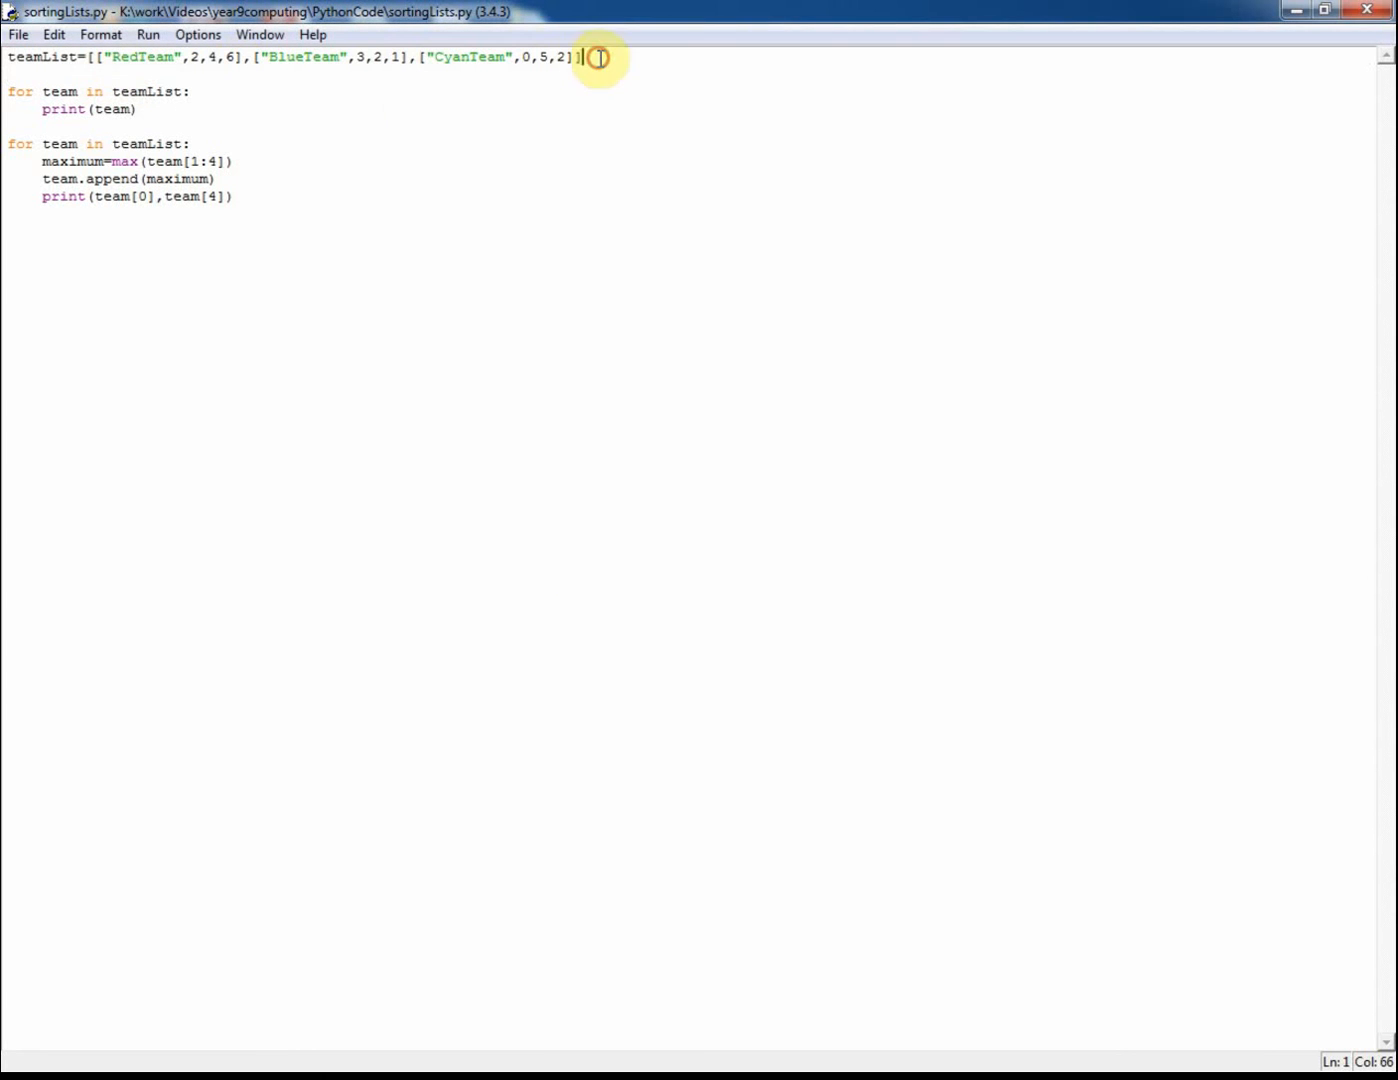
left_click(90, 66)
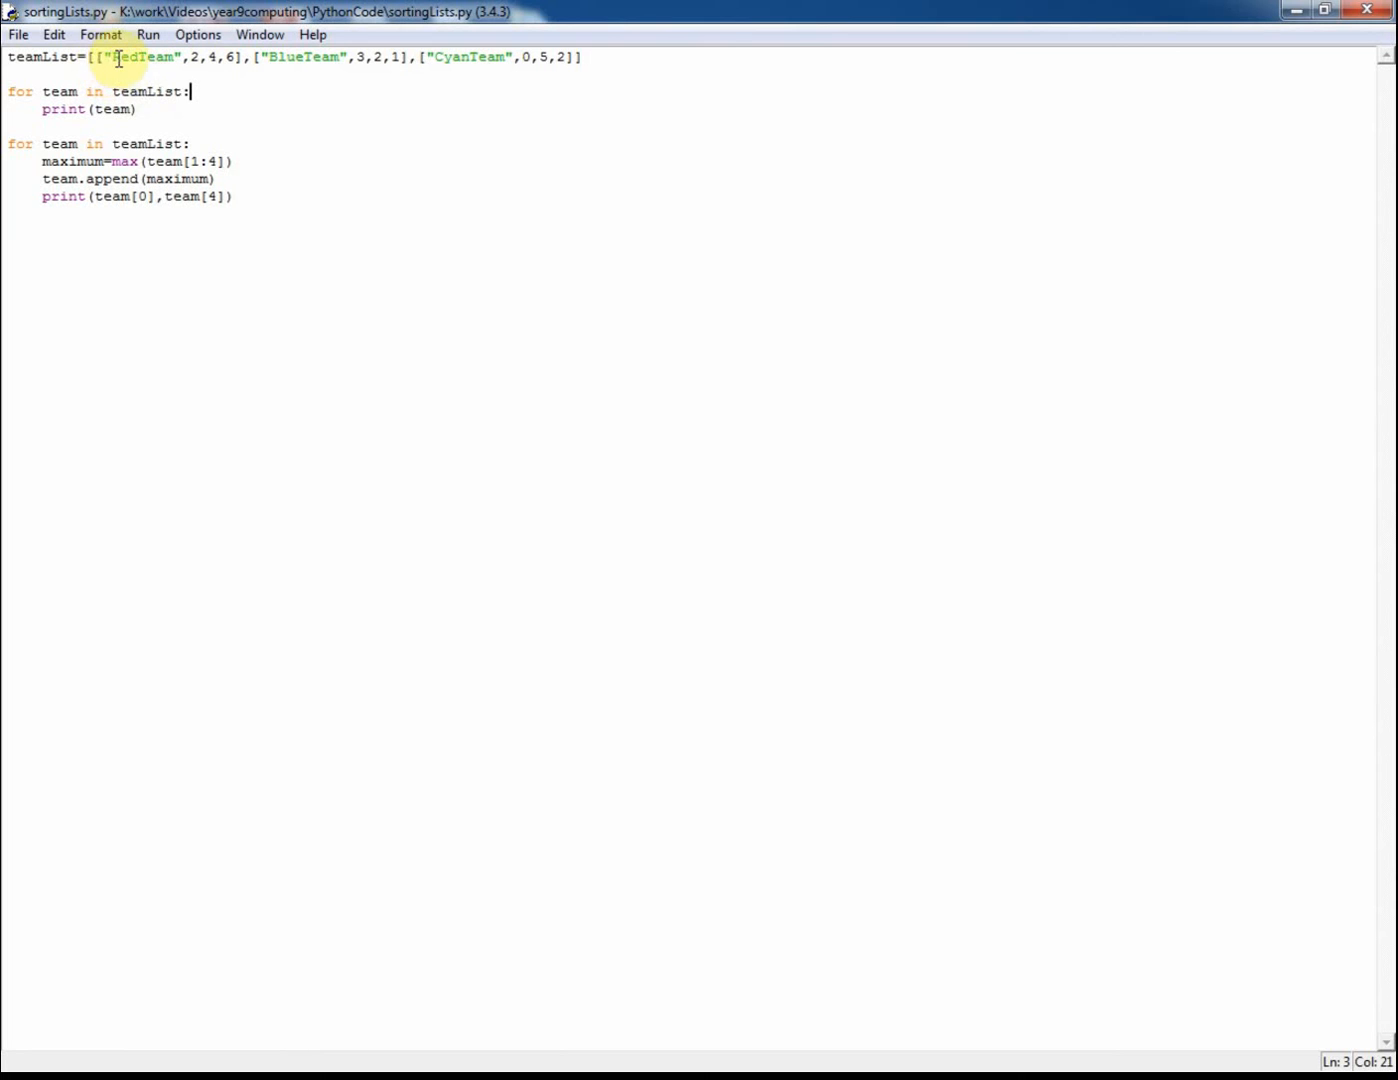
mouse_move(168, 96)
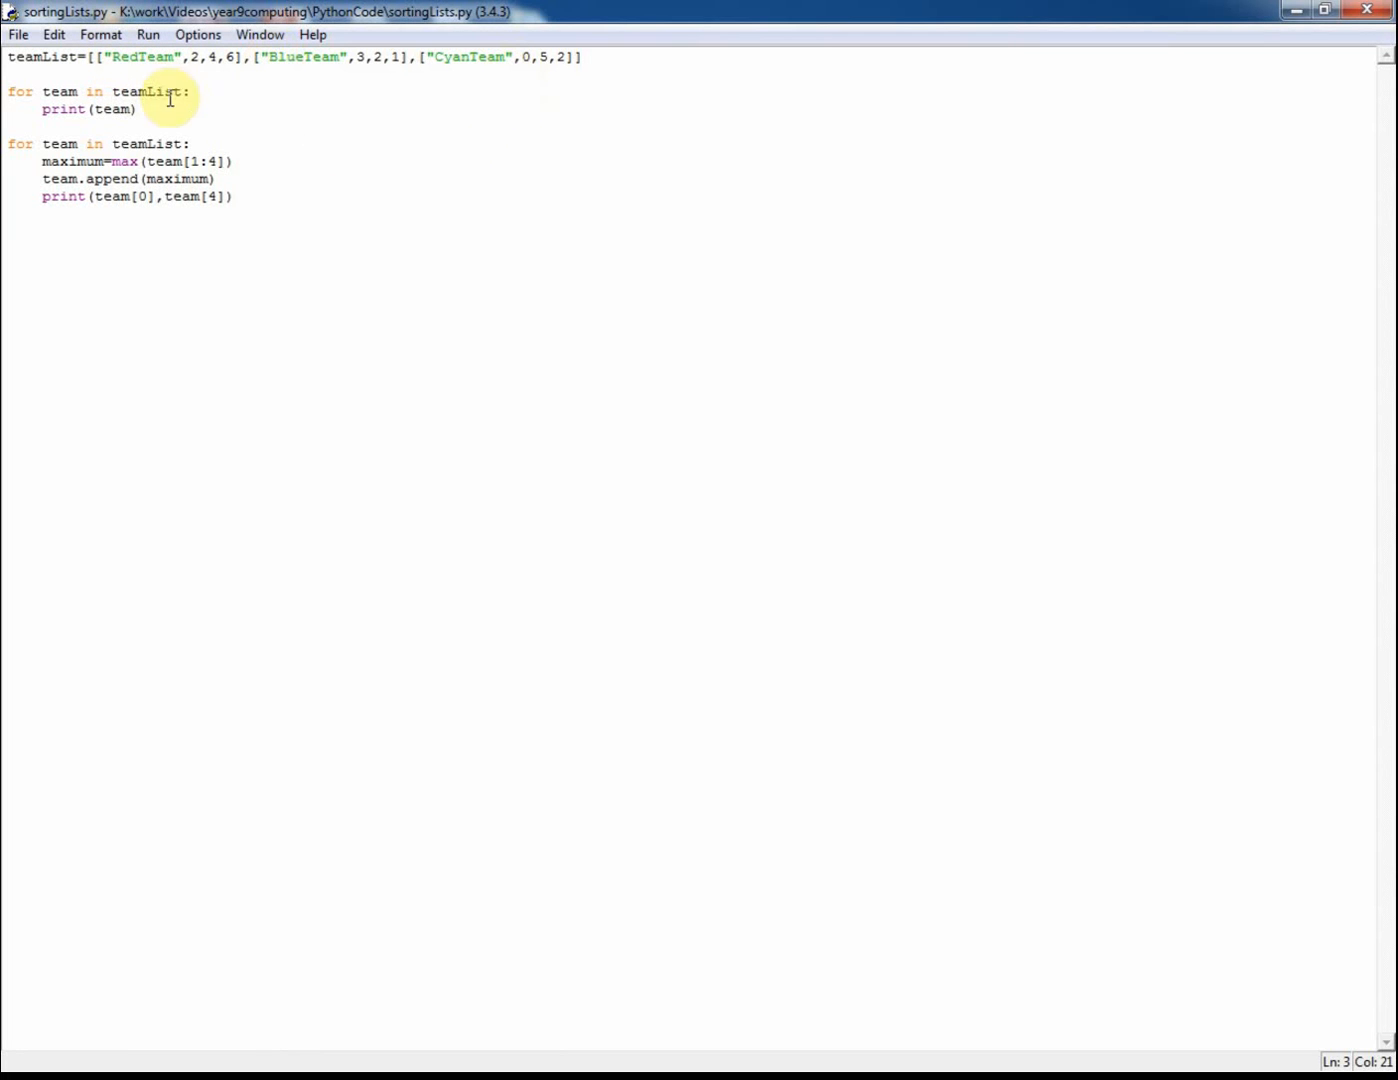
left_click(232, 60)
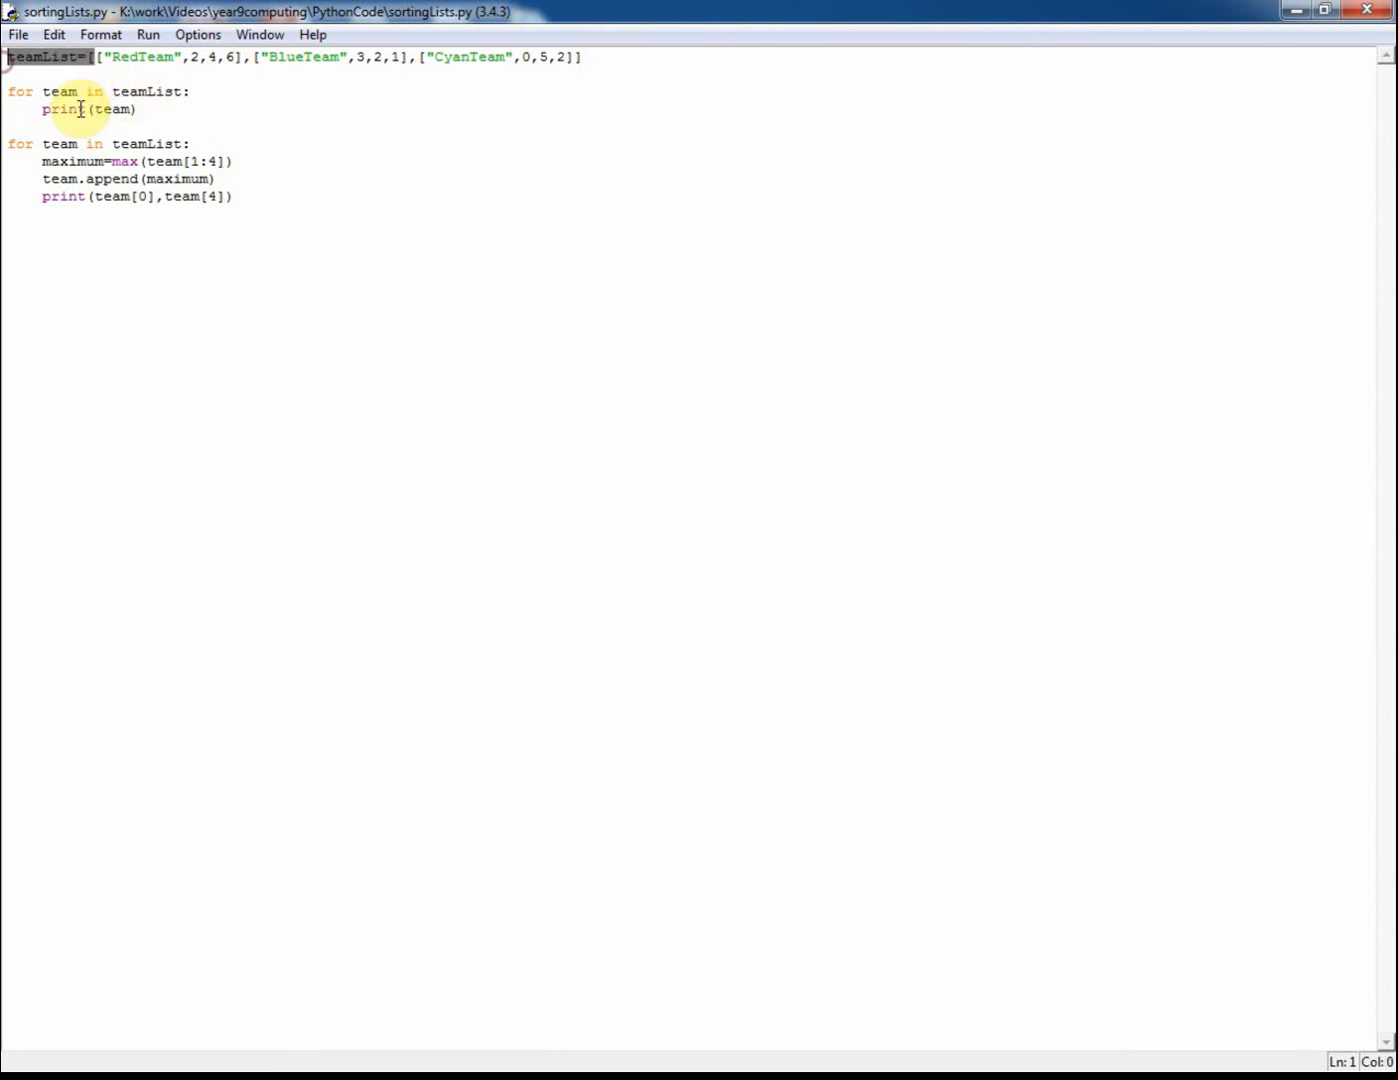
mouse_move(374, 68)
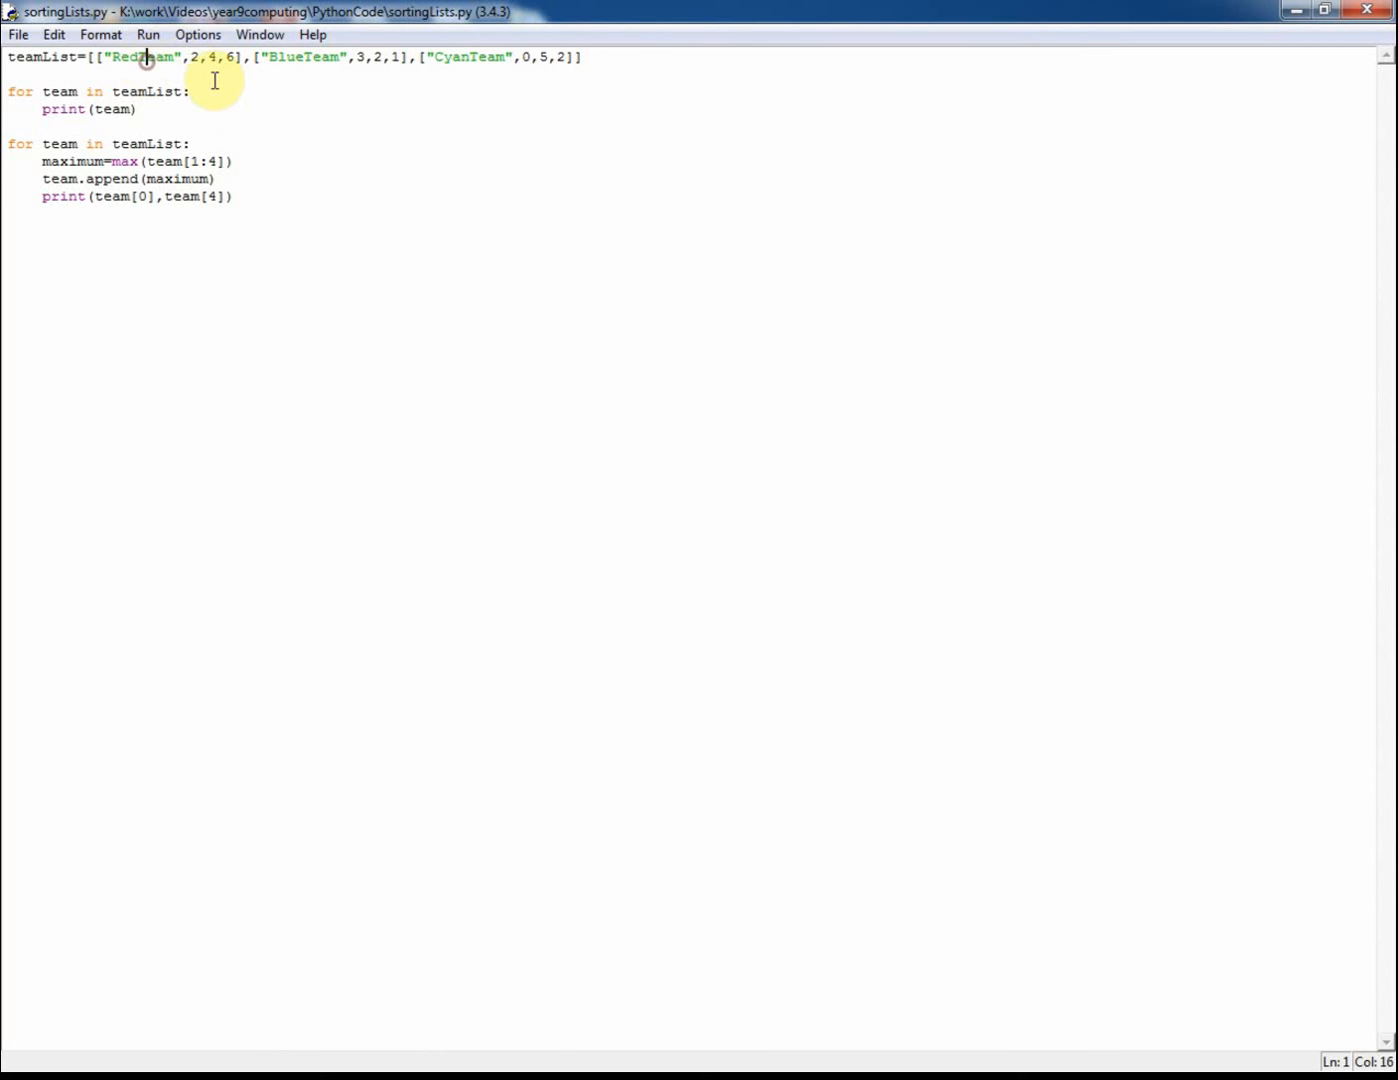
mouse_move(328, 80)
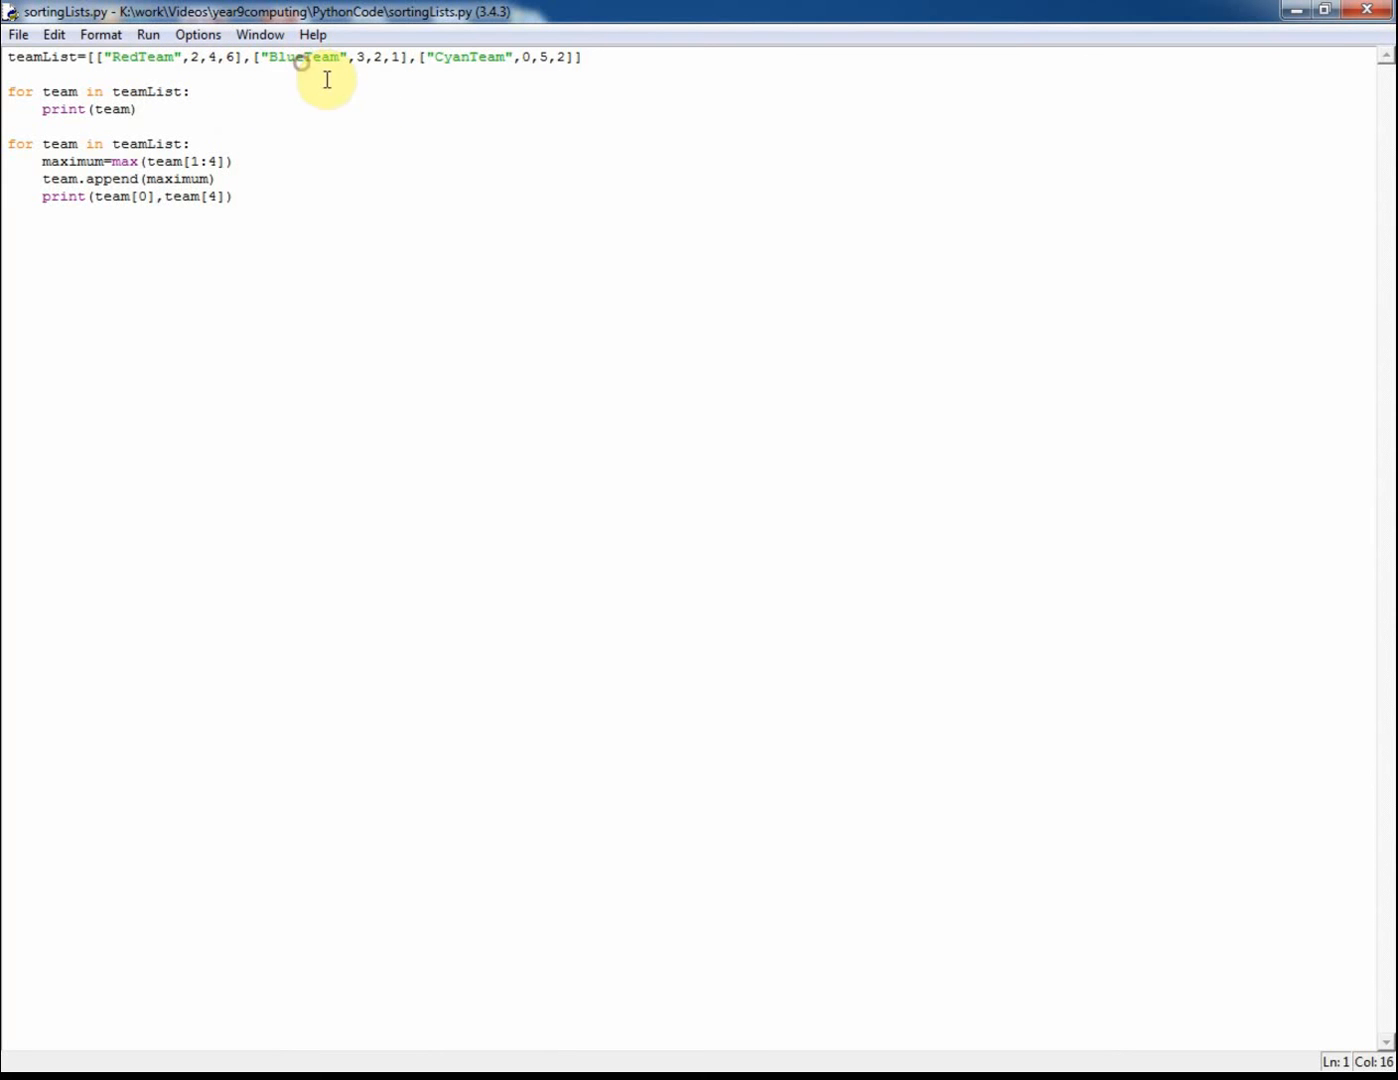
left_click(464, 56)
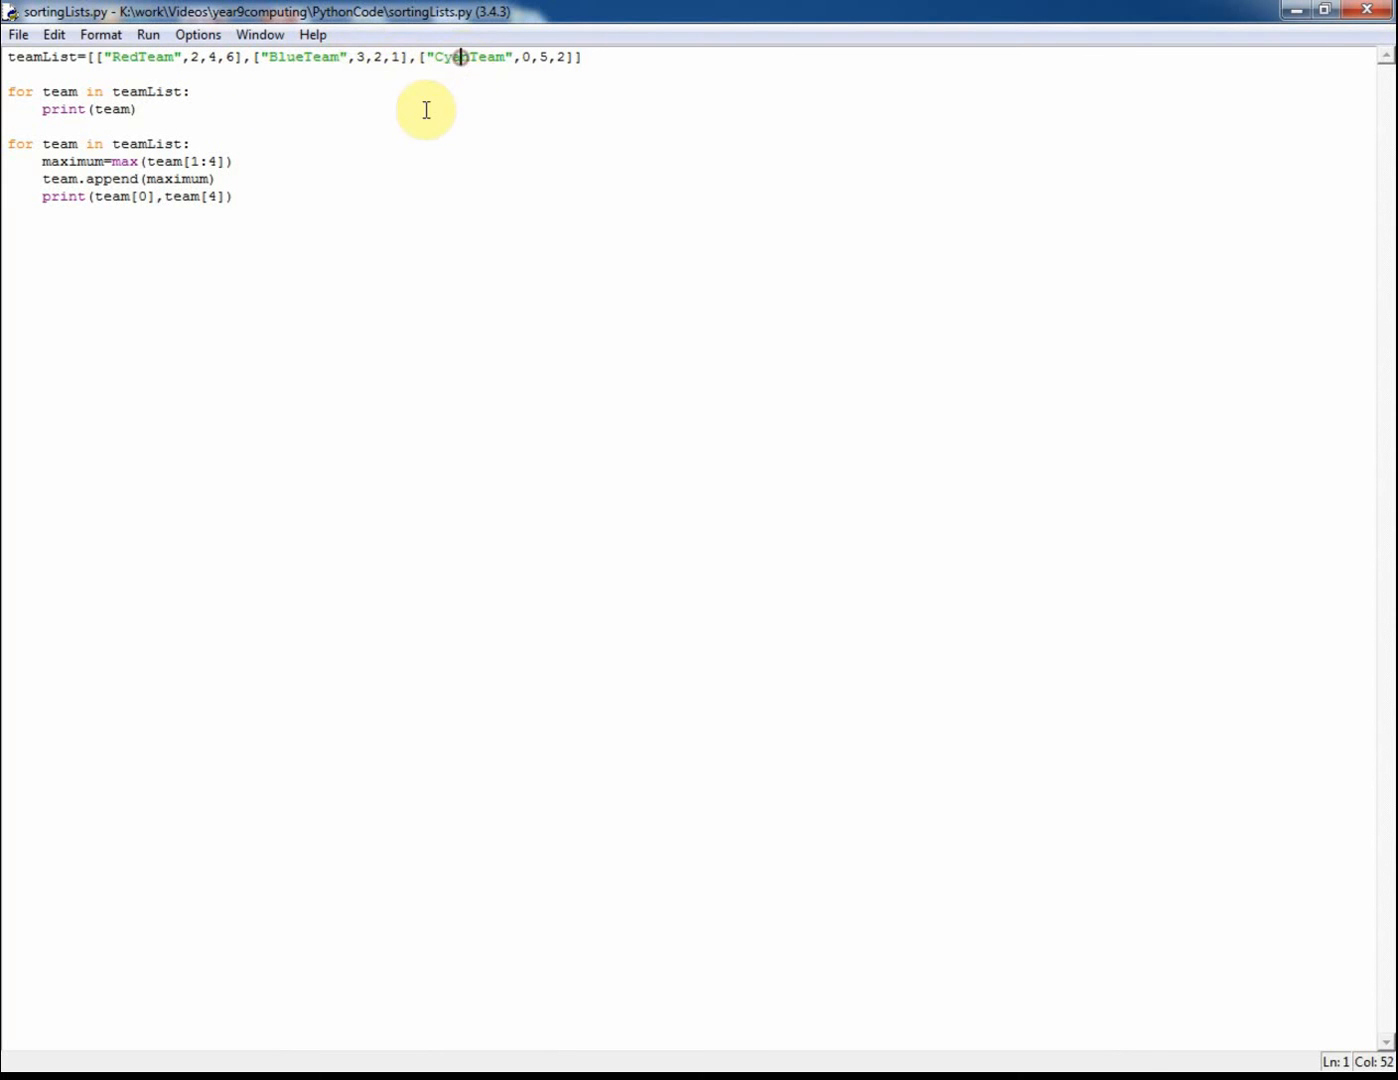
mouse_move(516, 90)
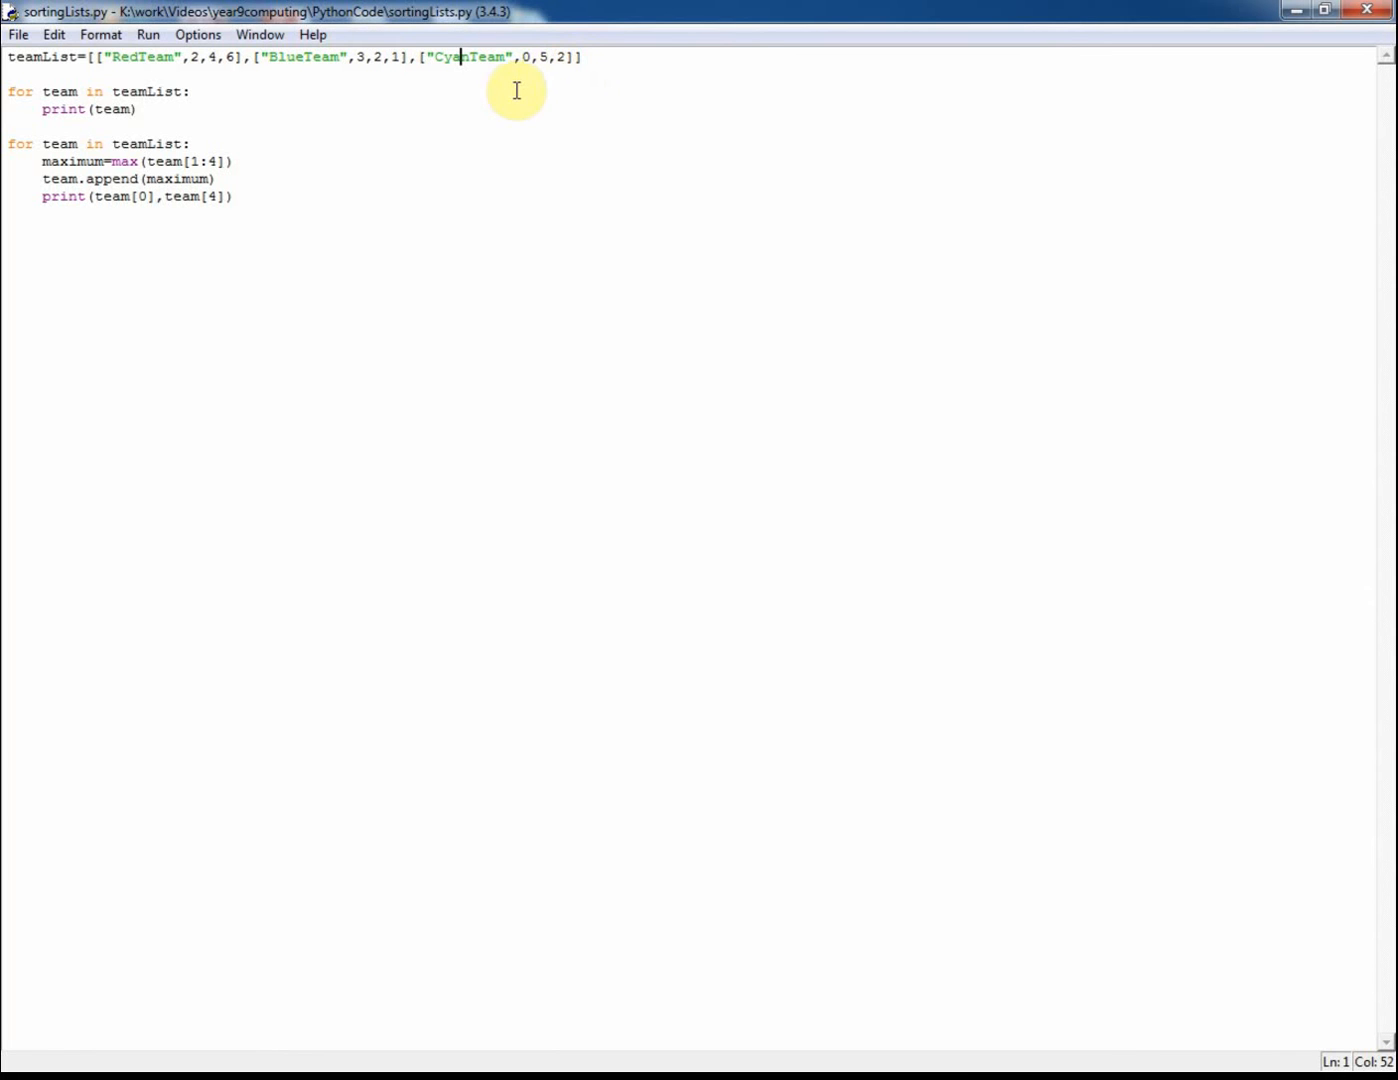
mouse_move(310, 128)
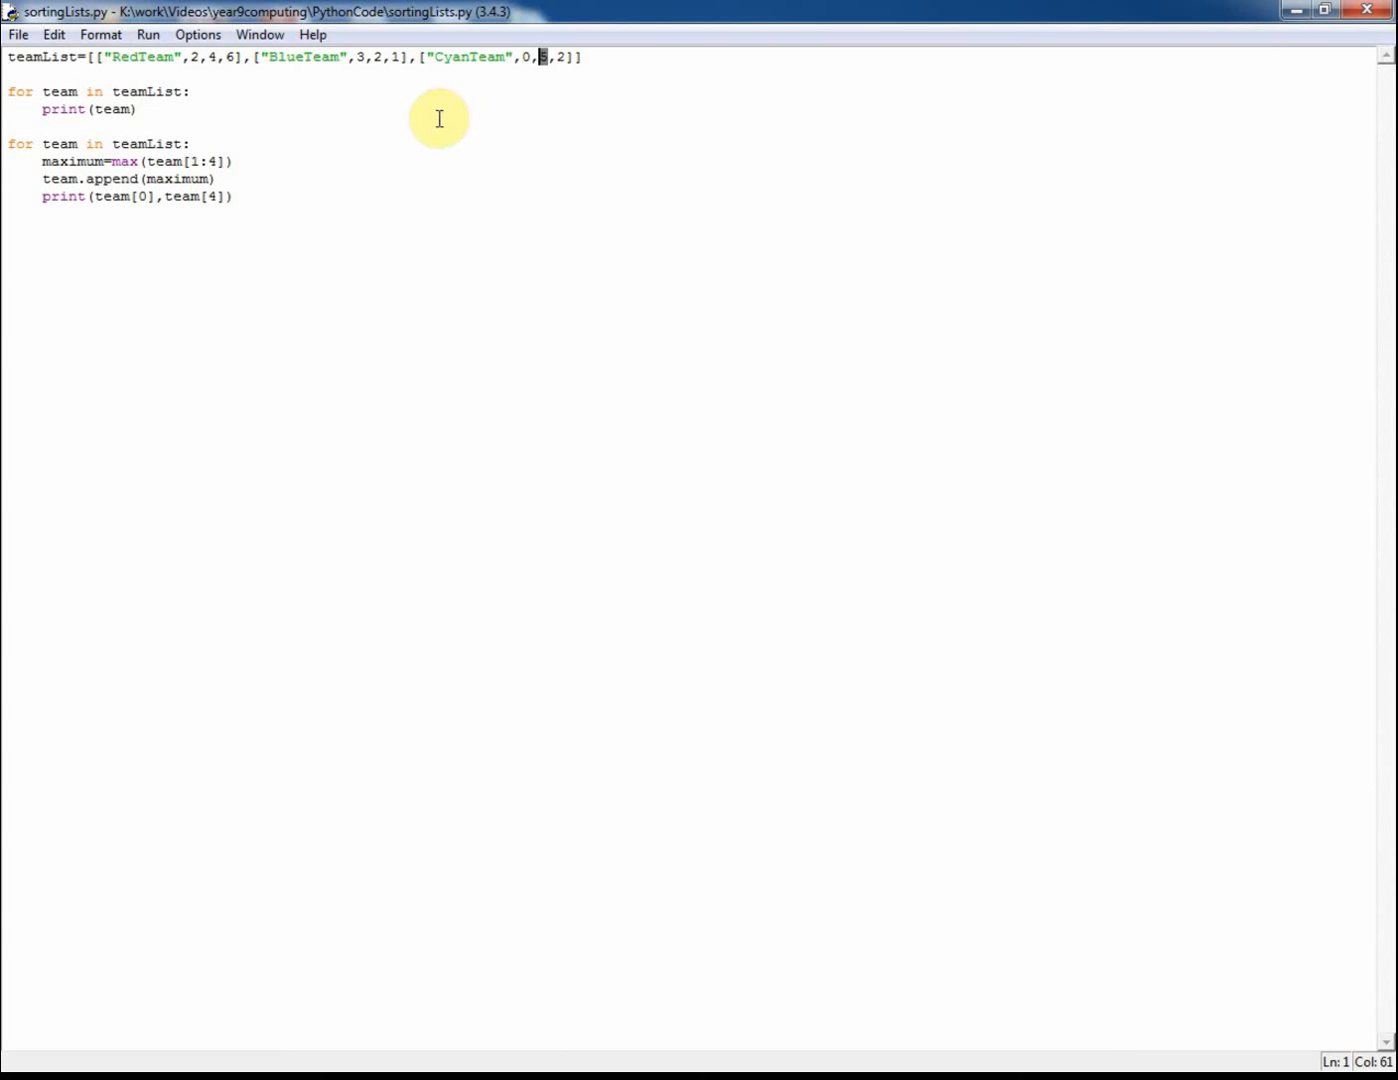
mouse_move(178, 110)
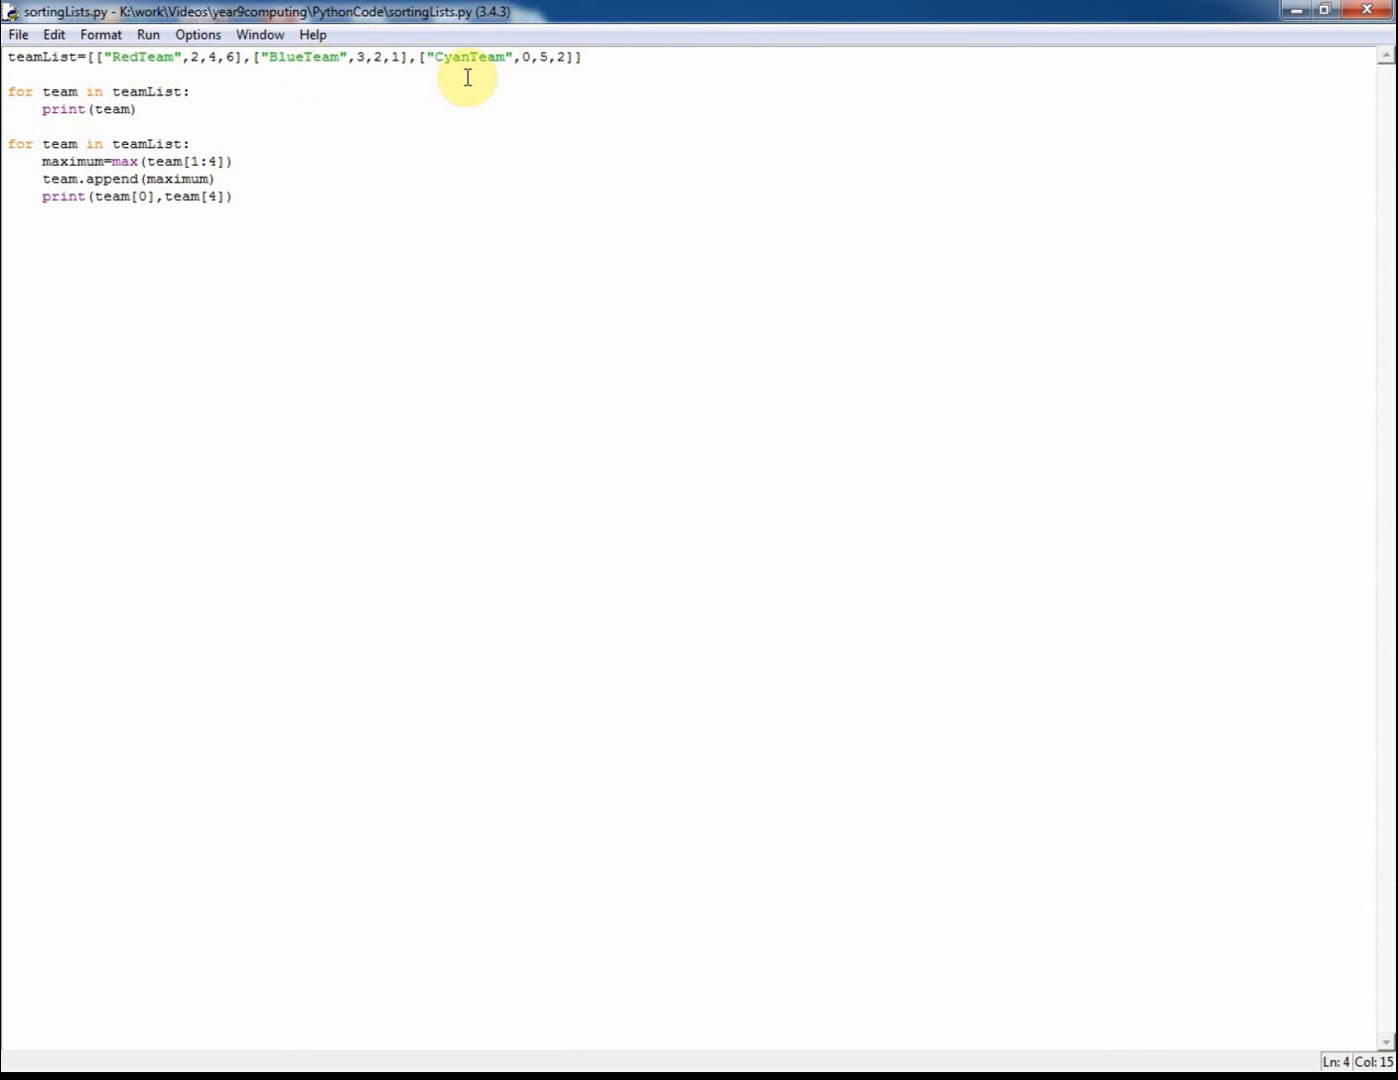
mouse_move(406, 104)
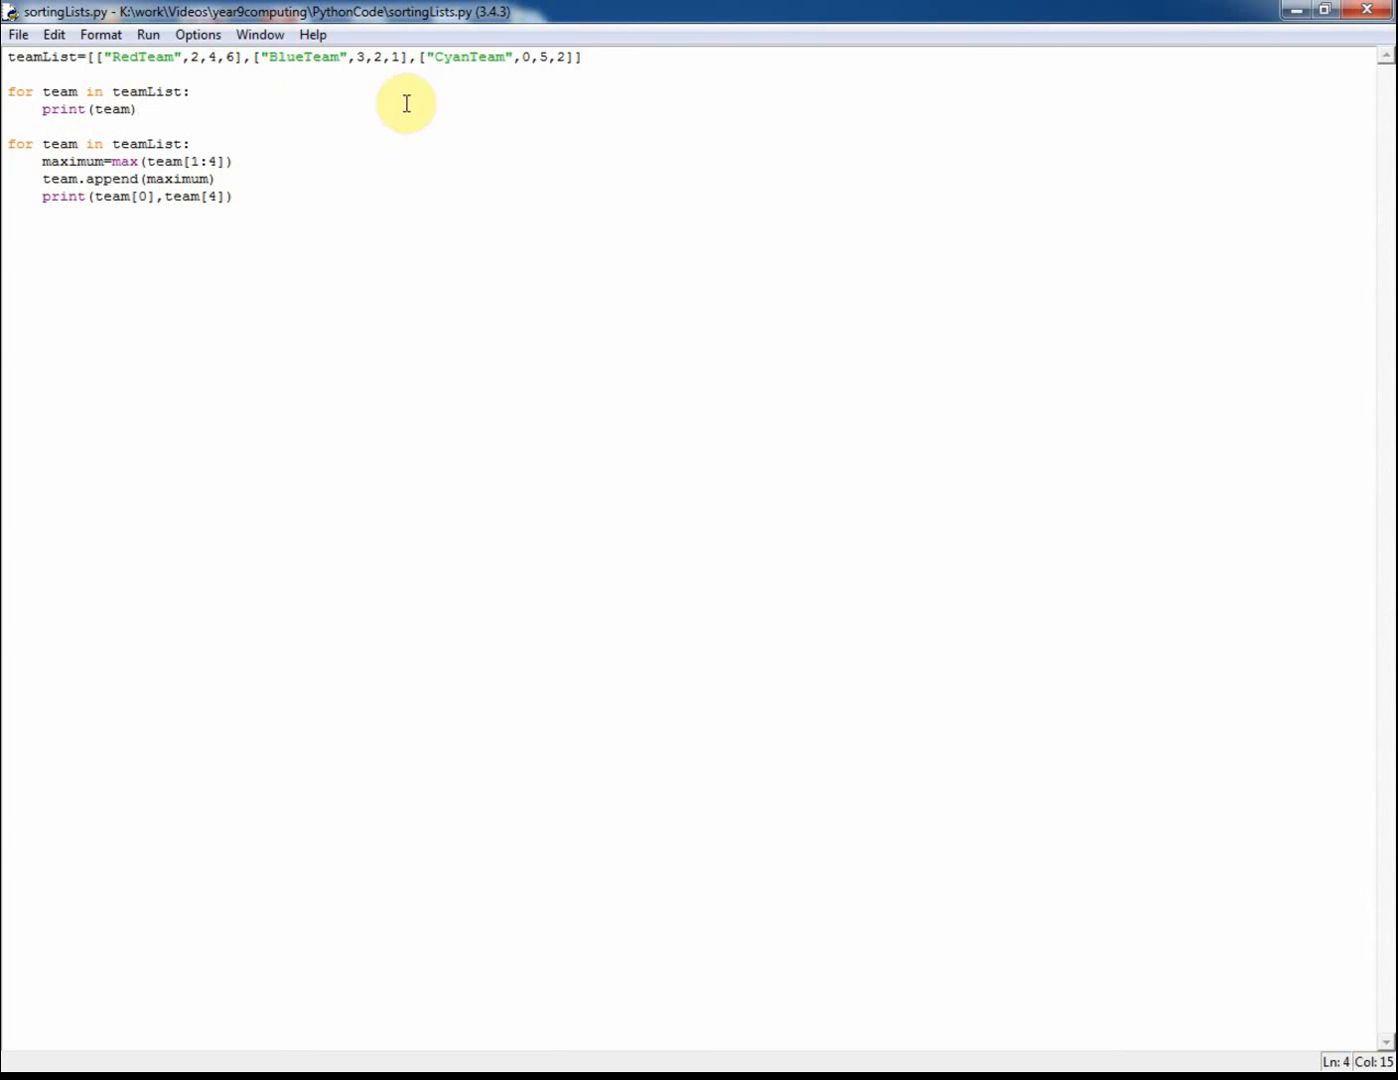
left_click_drag(40, 144, 8, 232)
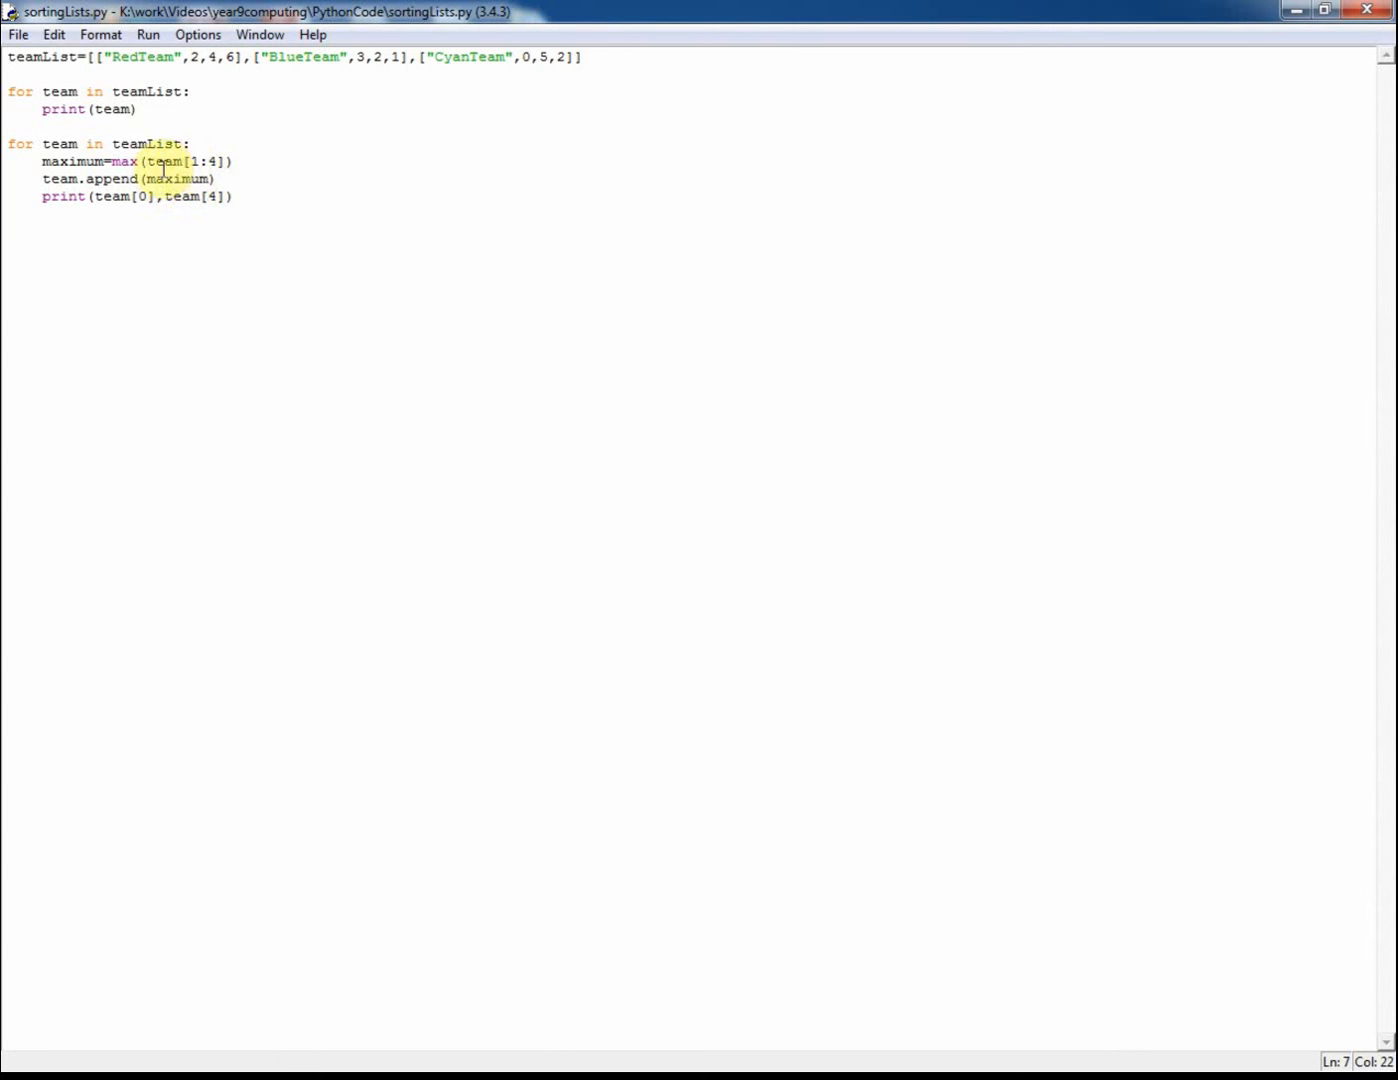
double_click(70, 160)
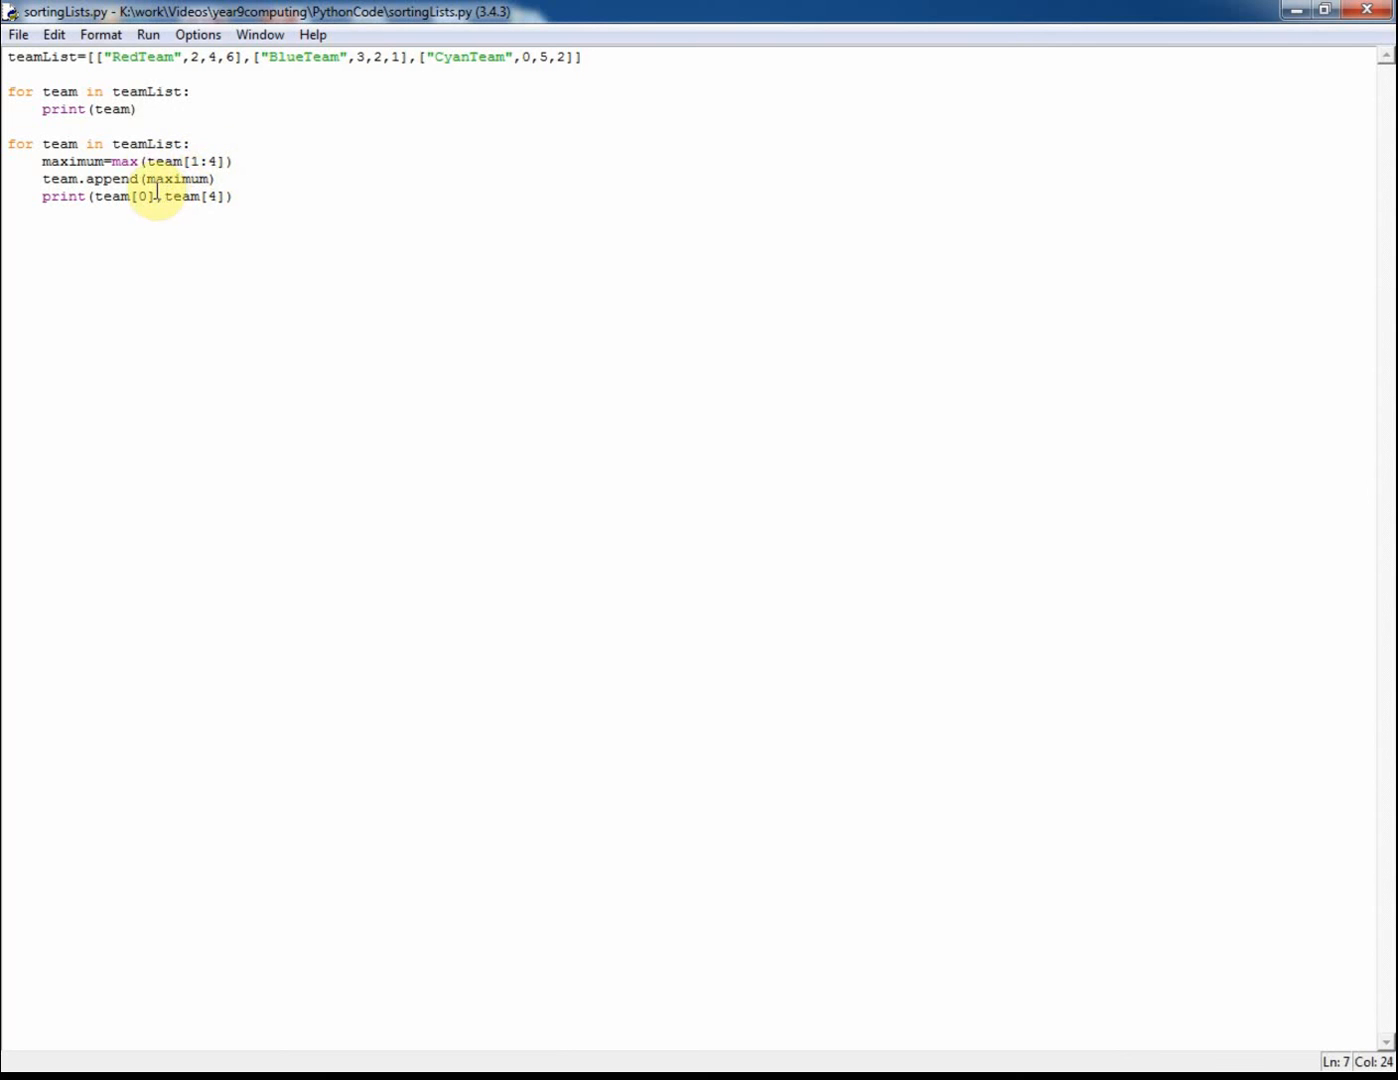
mouse_move(164, 196)
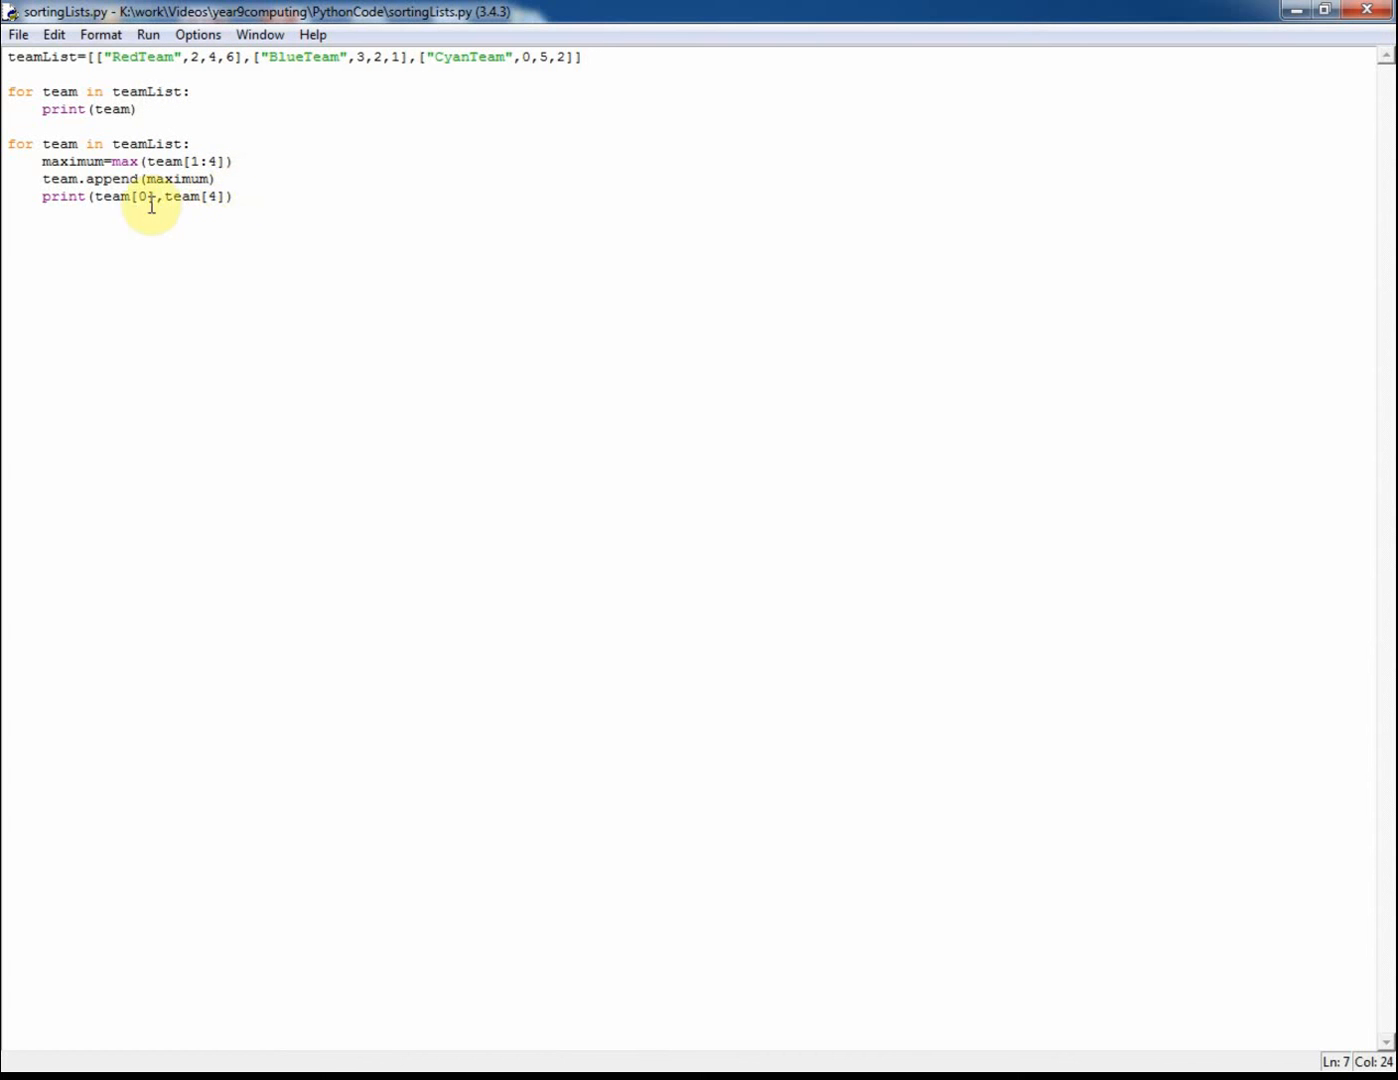
mouse_move(156, 184)
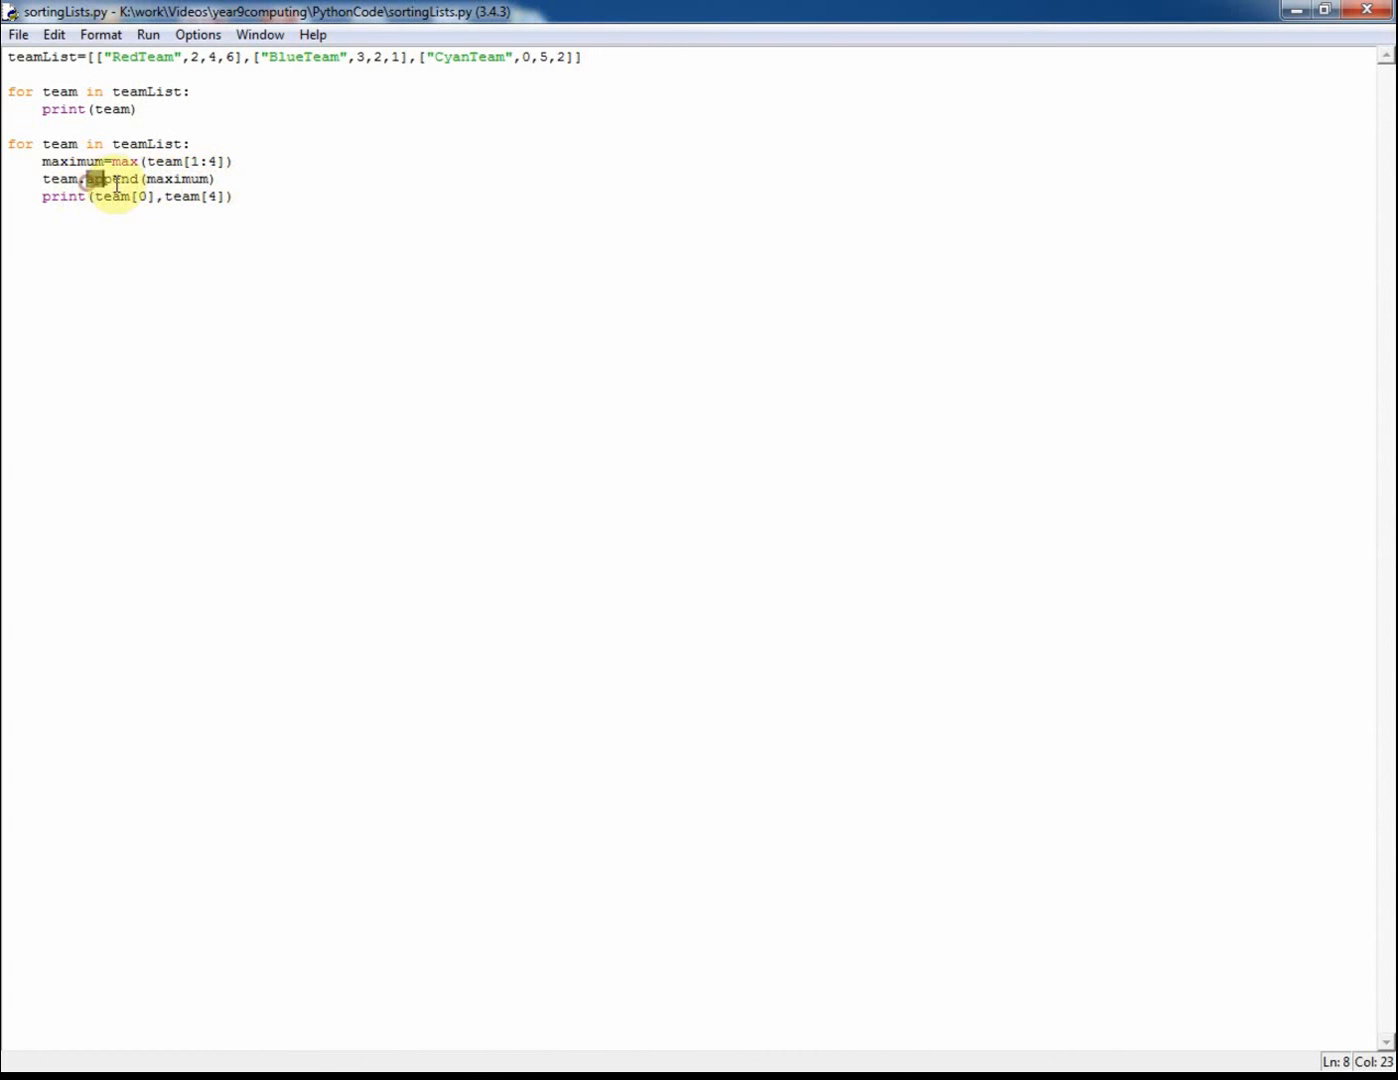
double_click(112, 178)
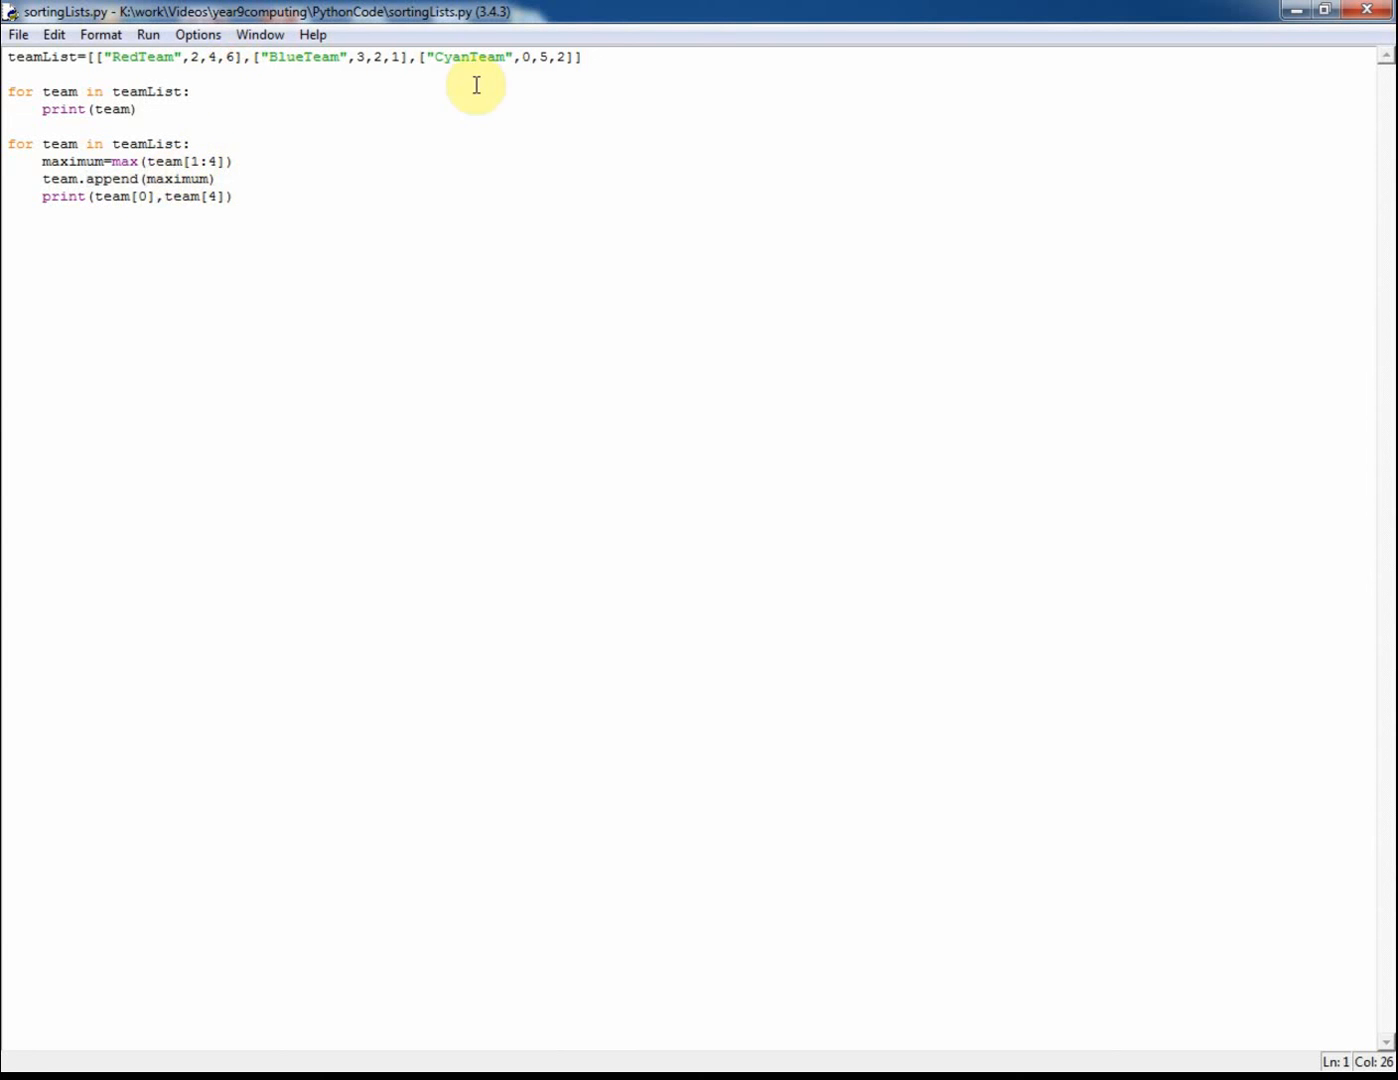
left_click(564, 56)
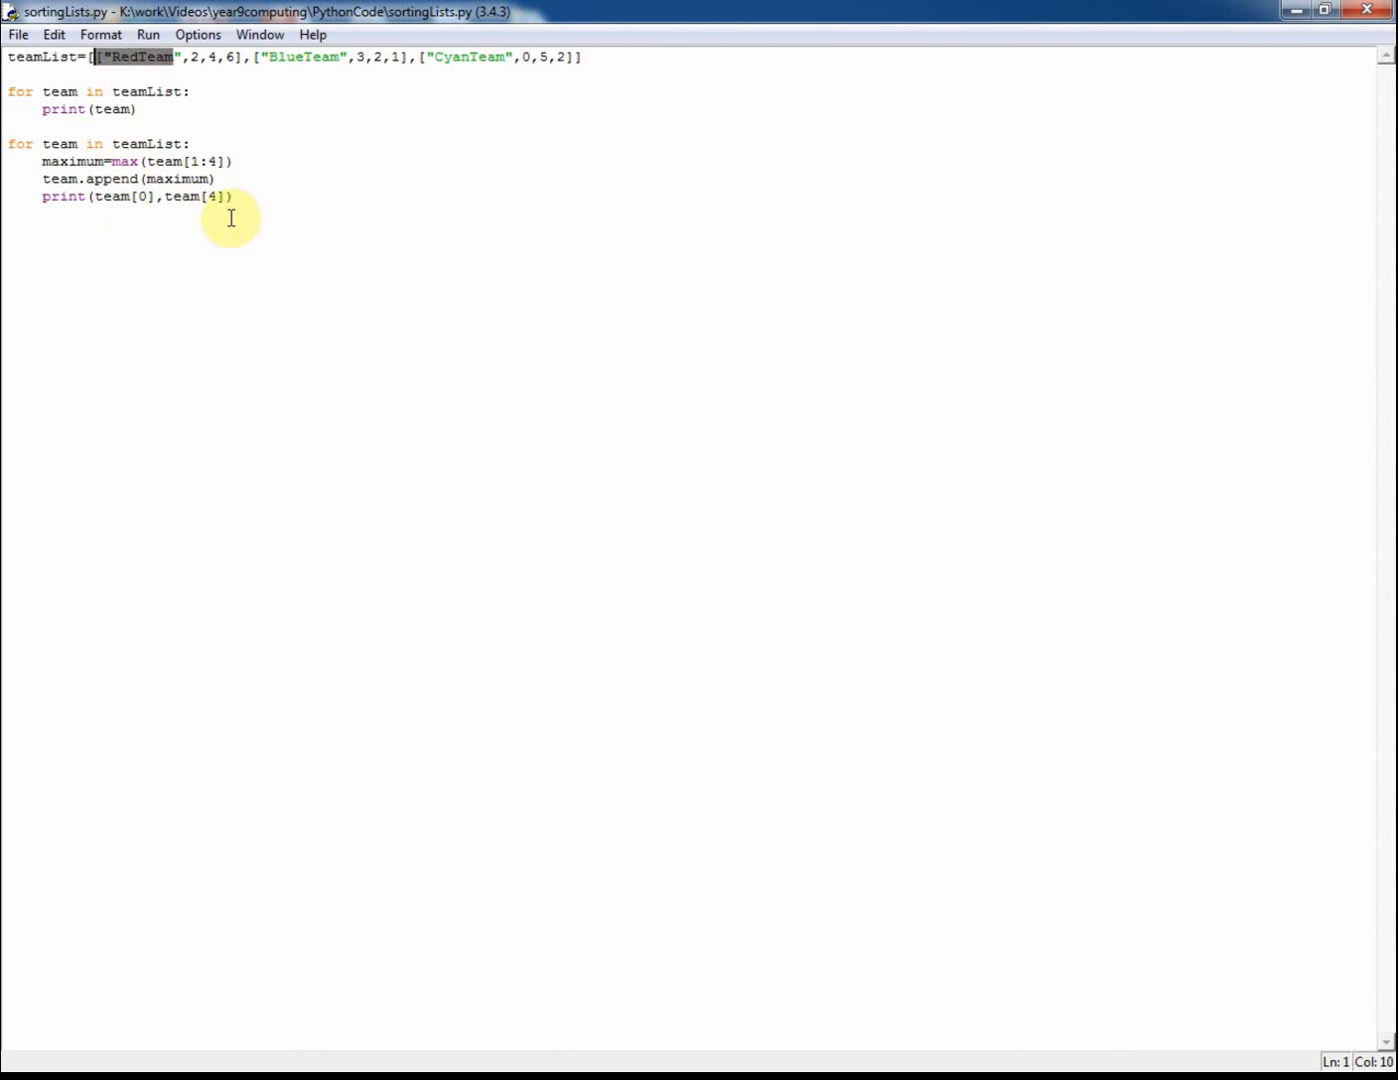
left_click(214, 196)
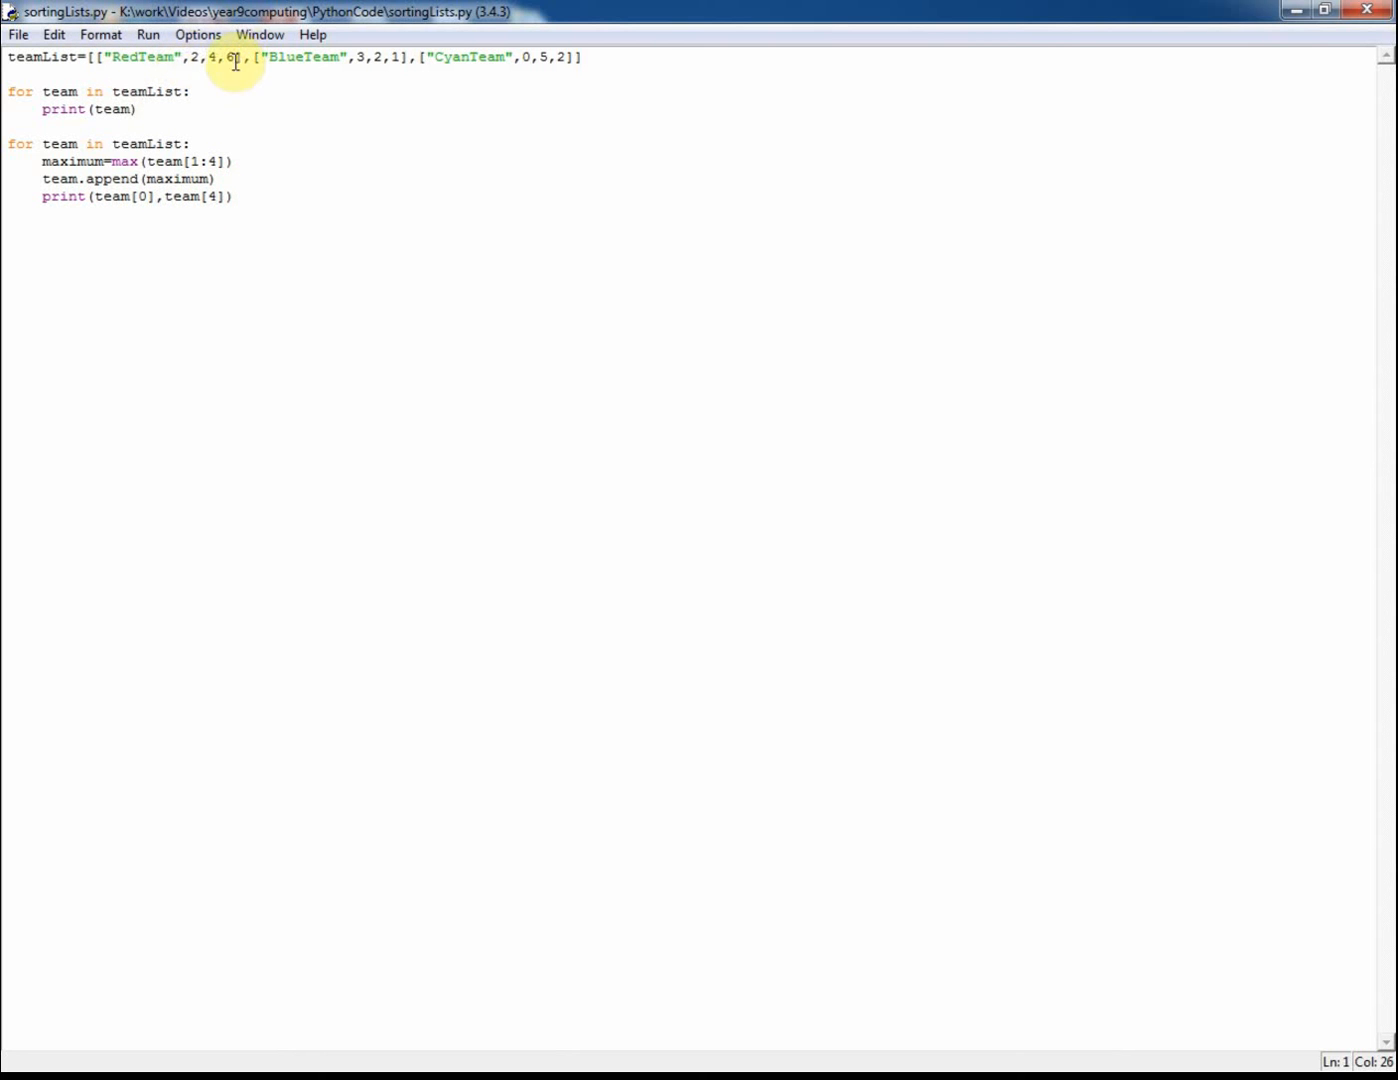
mouse_move(274, 232)
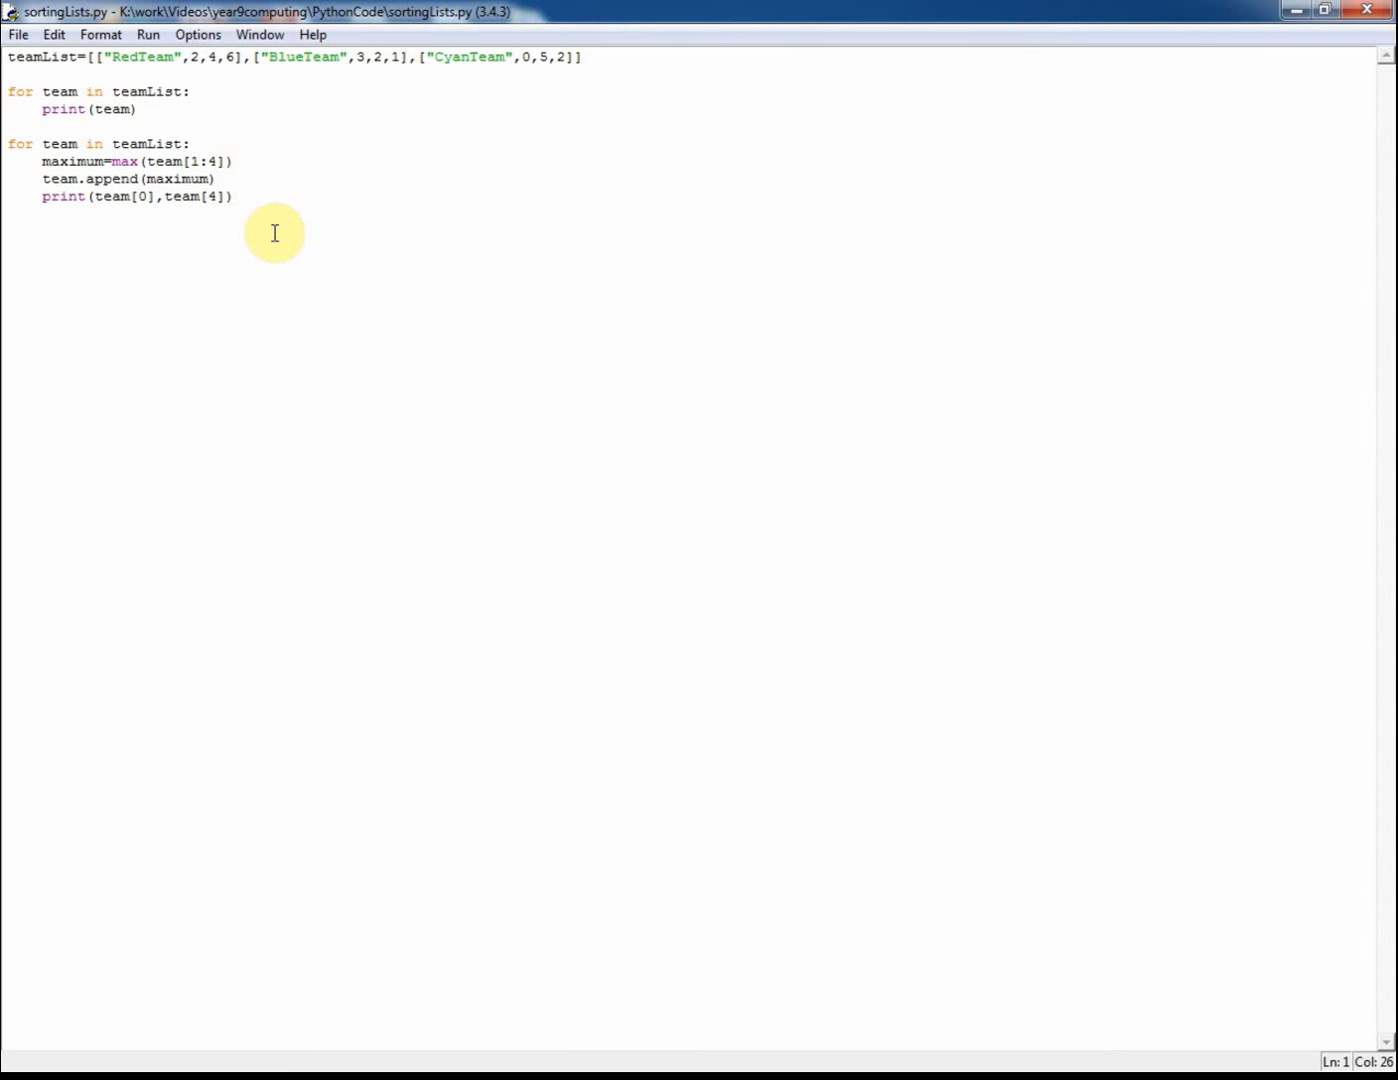
- Run sortingLists.py via Run Module so the shell prints RedTeam 6, BlueTeam 3, CyanTeam 5
left_click(154, 32)
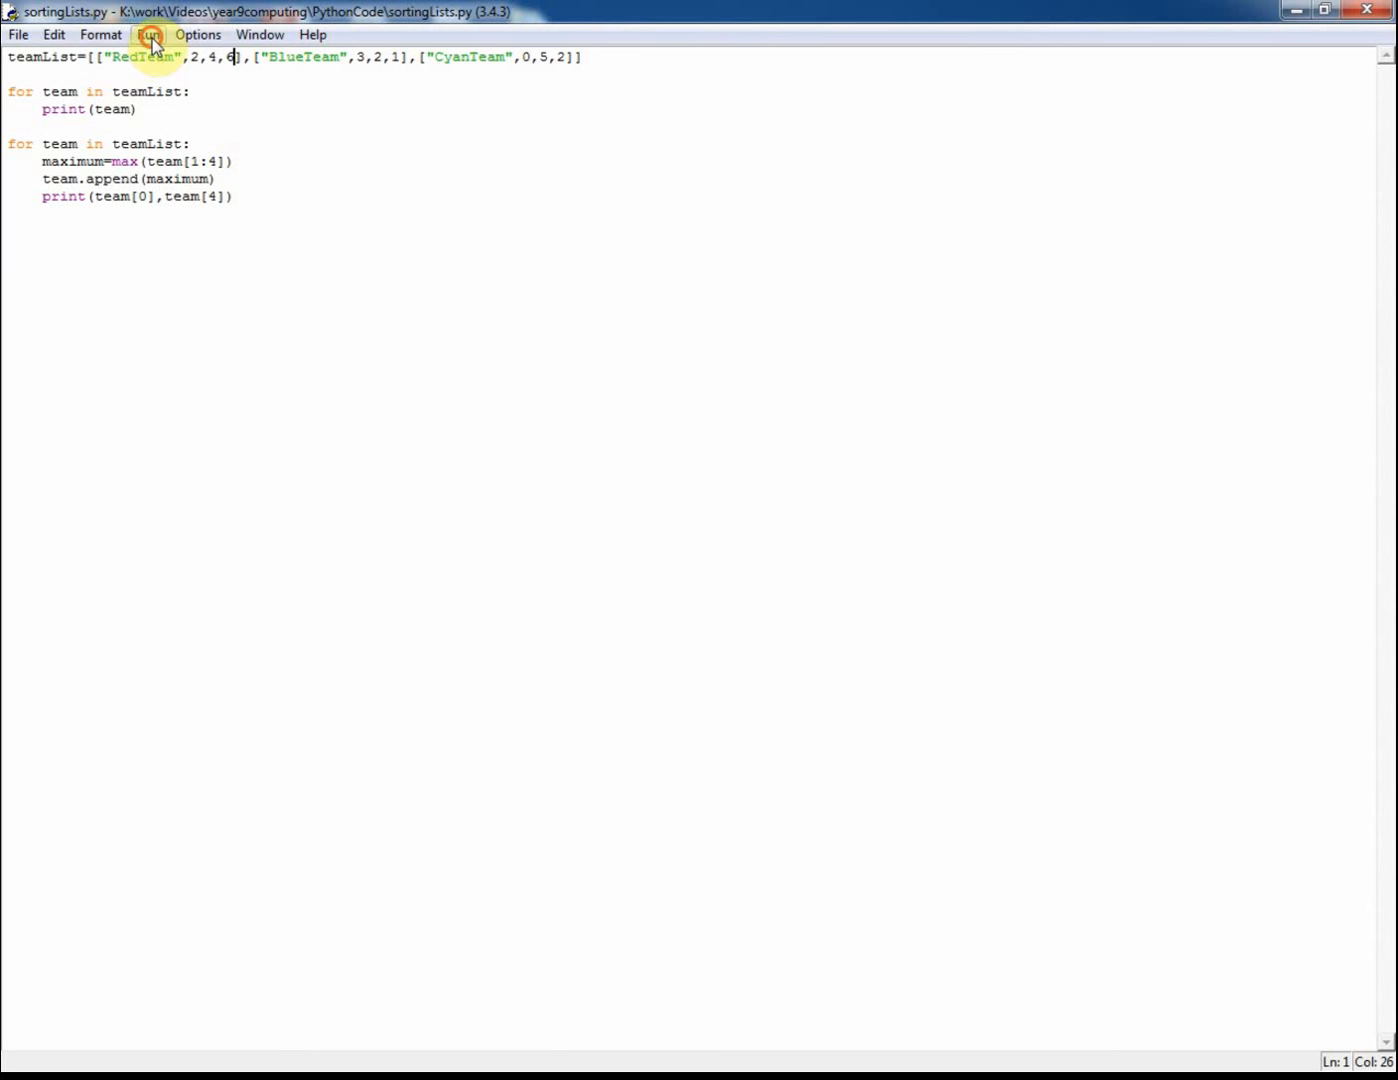
left_click(154, 34)
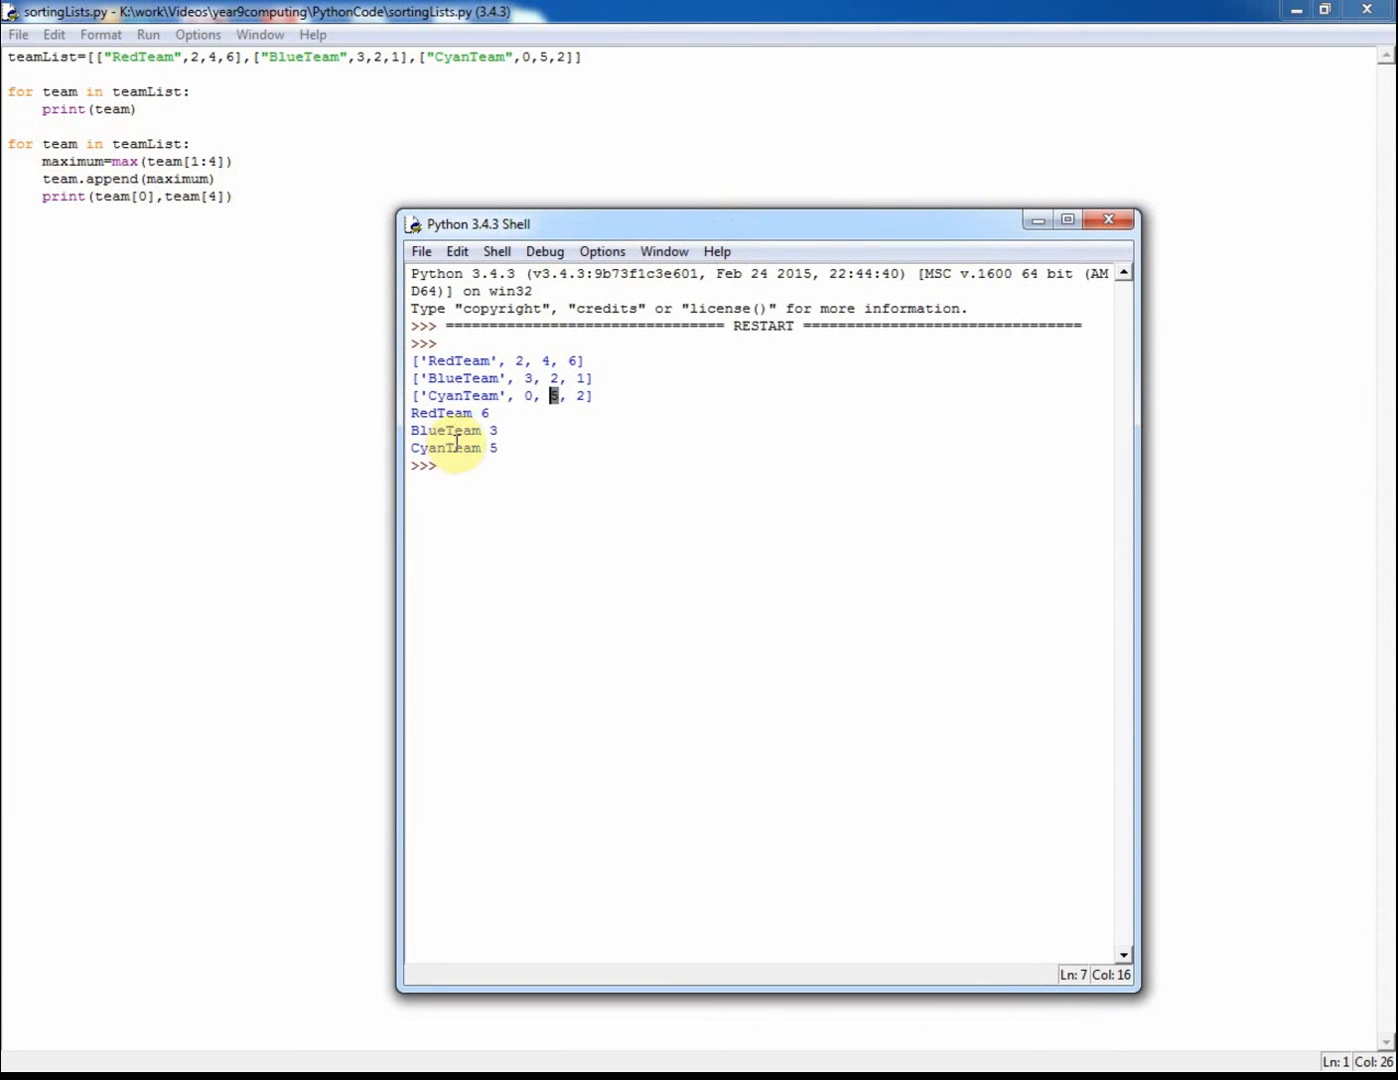
mouse_move(484, 432)
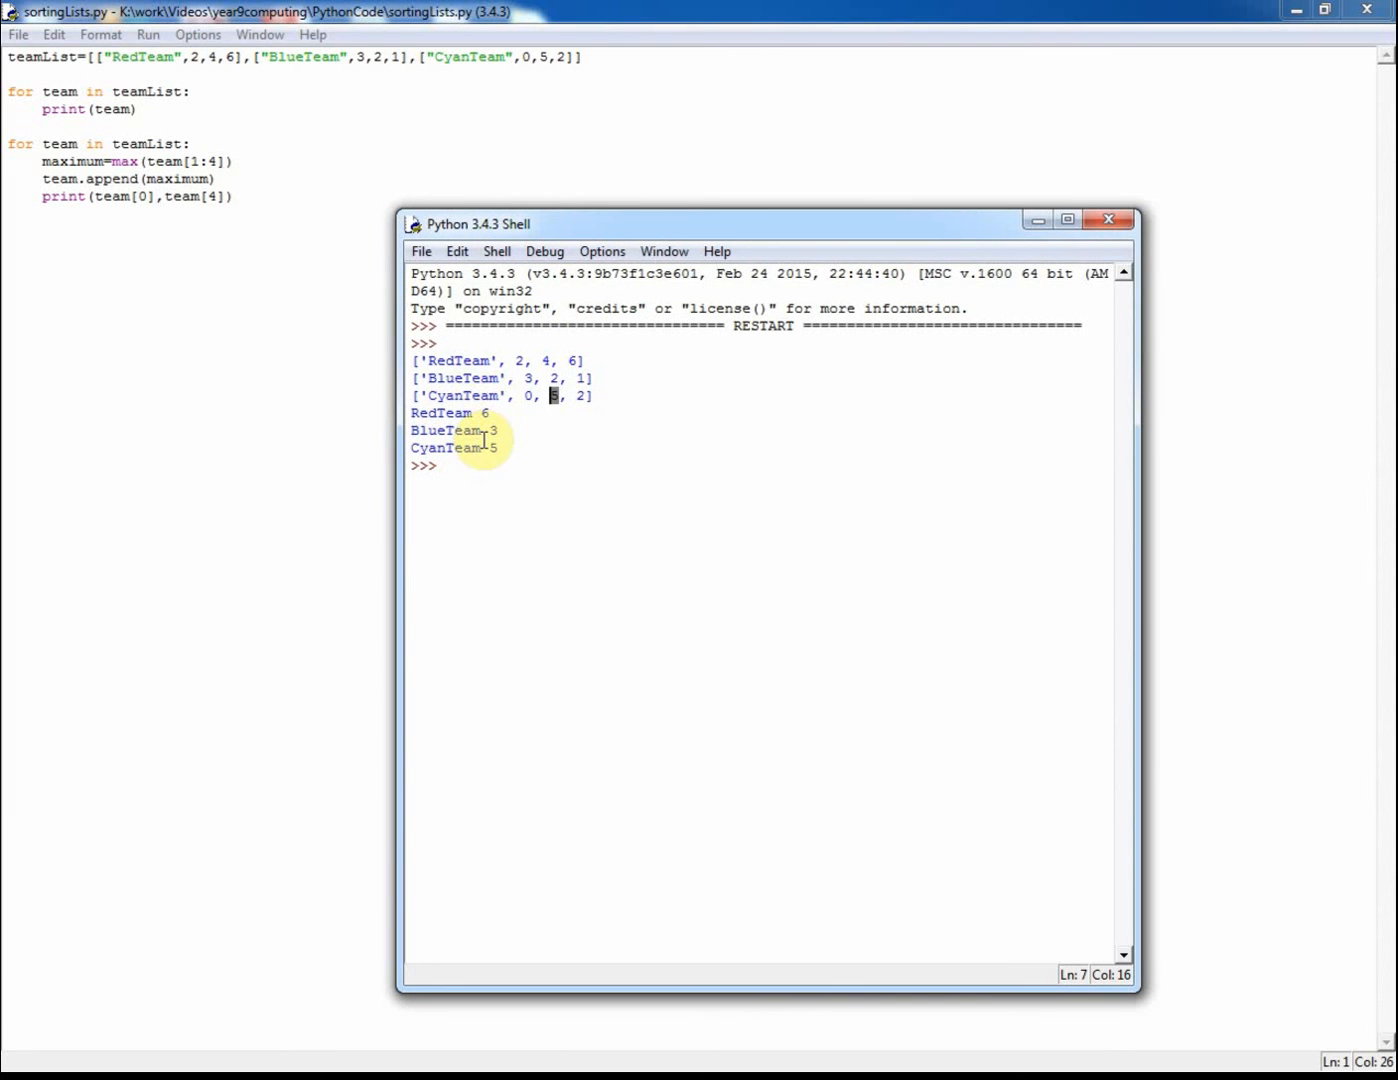